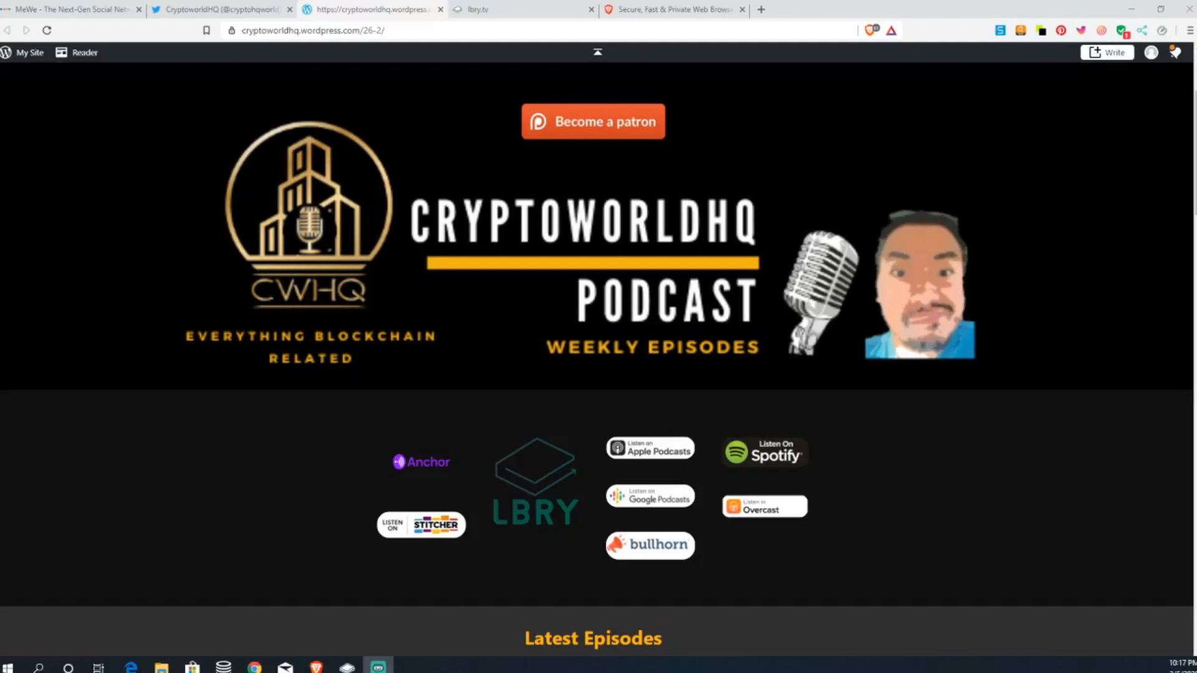
# - Switch from the WordPress podcast tab to the open brave.com tab
pyautogui.click(672, 8)
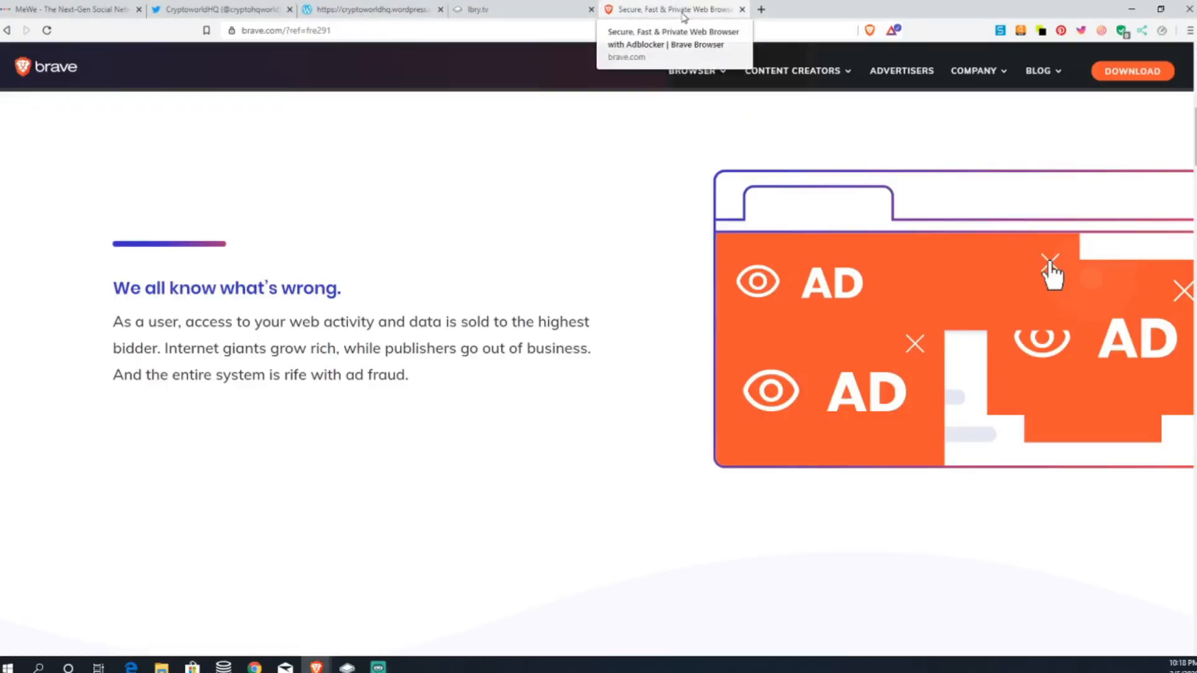
# - Scroll Brave's homepage past Shields and Warp Speed down to the private browsing with Tor section
pyautogui.scroll(3)
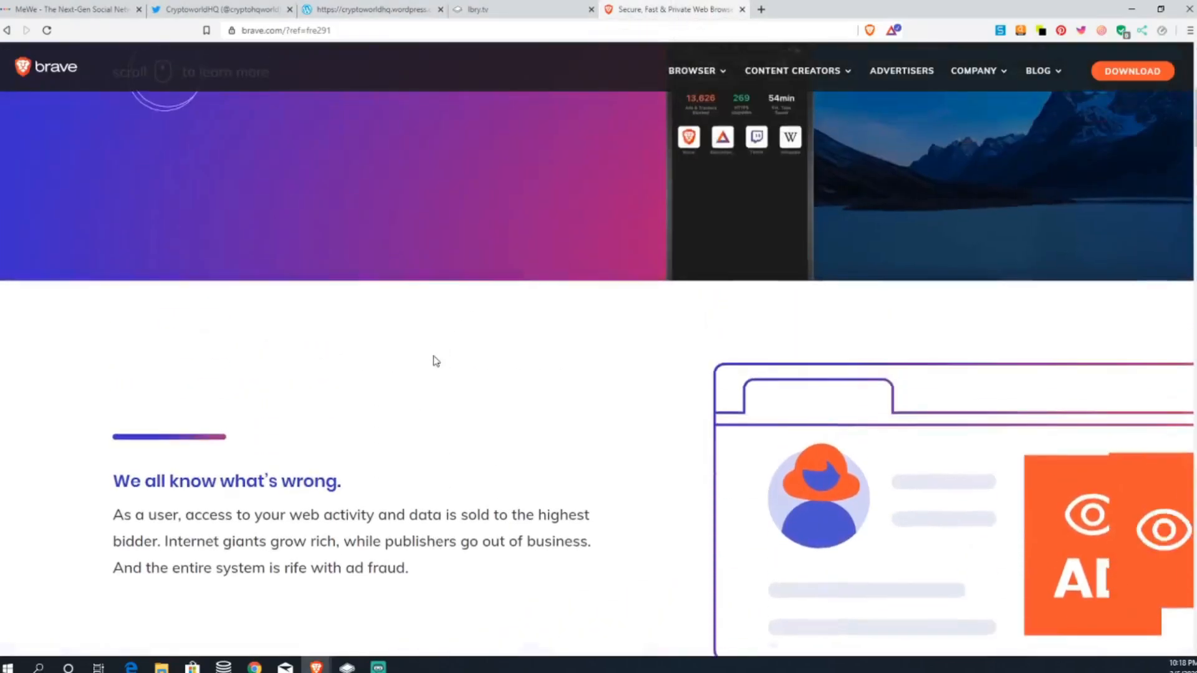
pyautogui.scroll(-3)
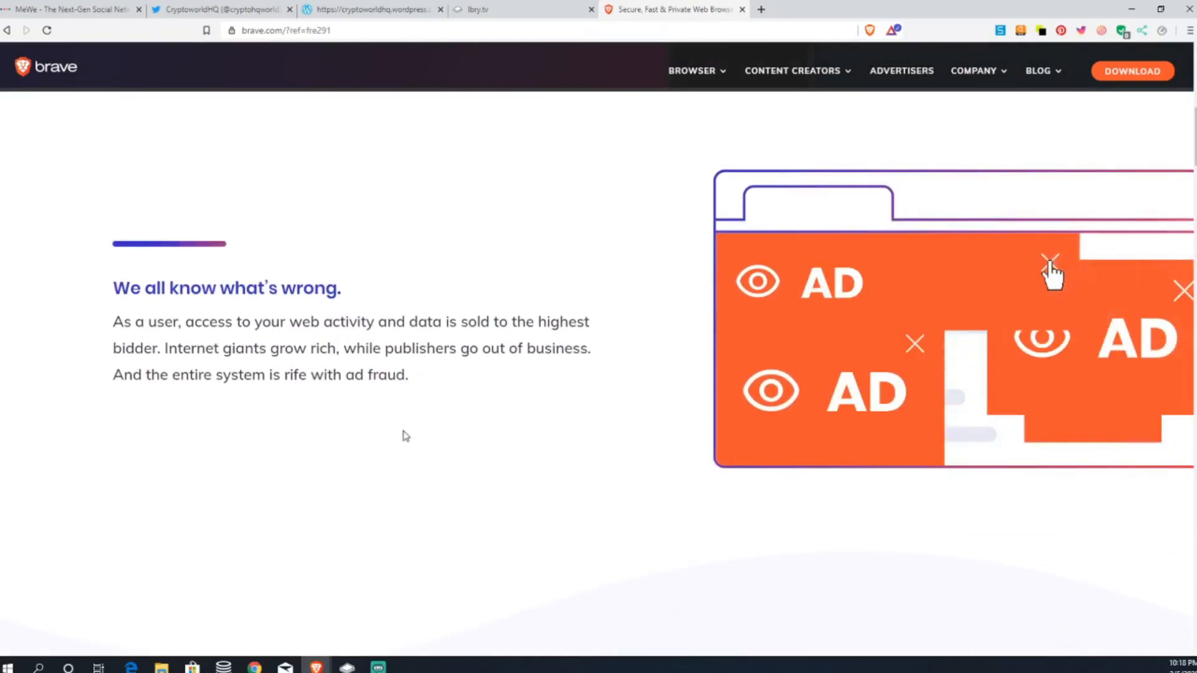
pyautogui.scroll(-3)
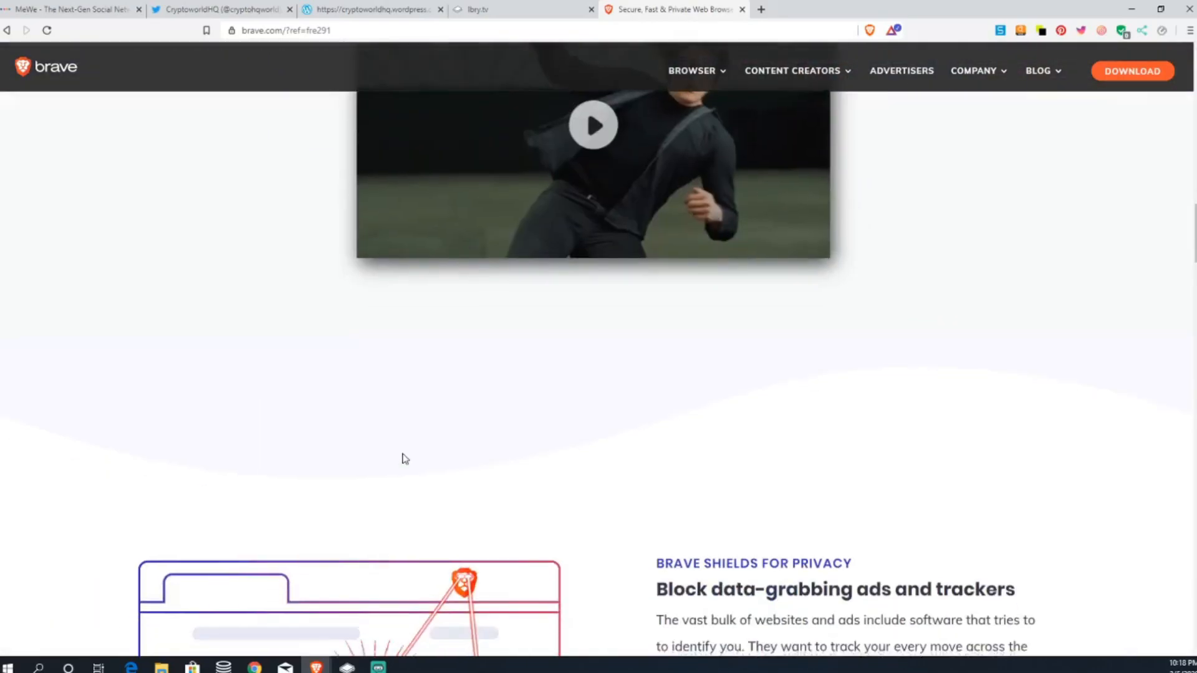
pyautogui.scroll(-3)
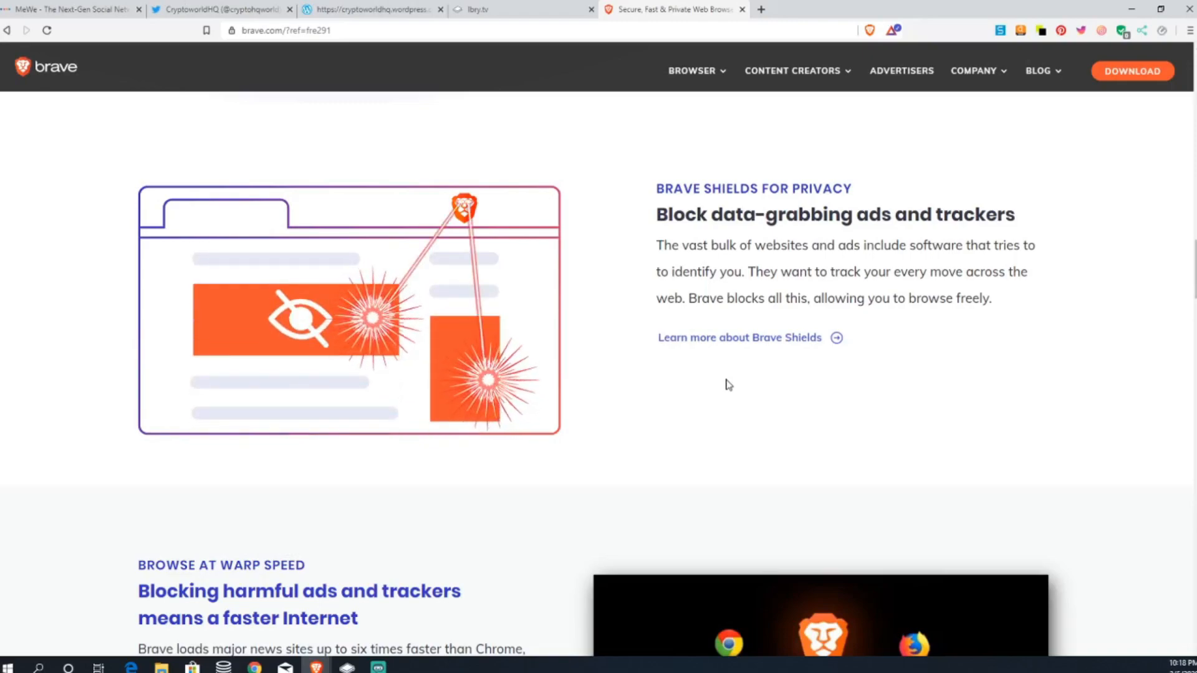
pyautogui.scroll(-3)
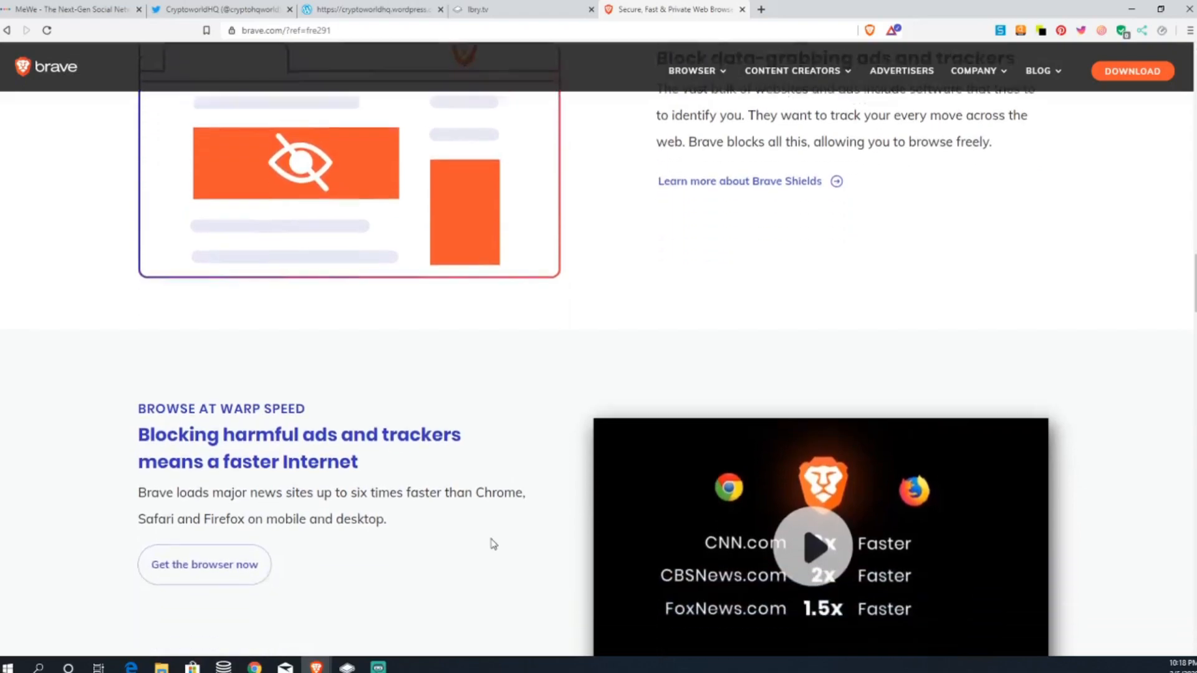
pyautogui.scroll(-3)
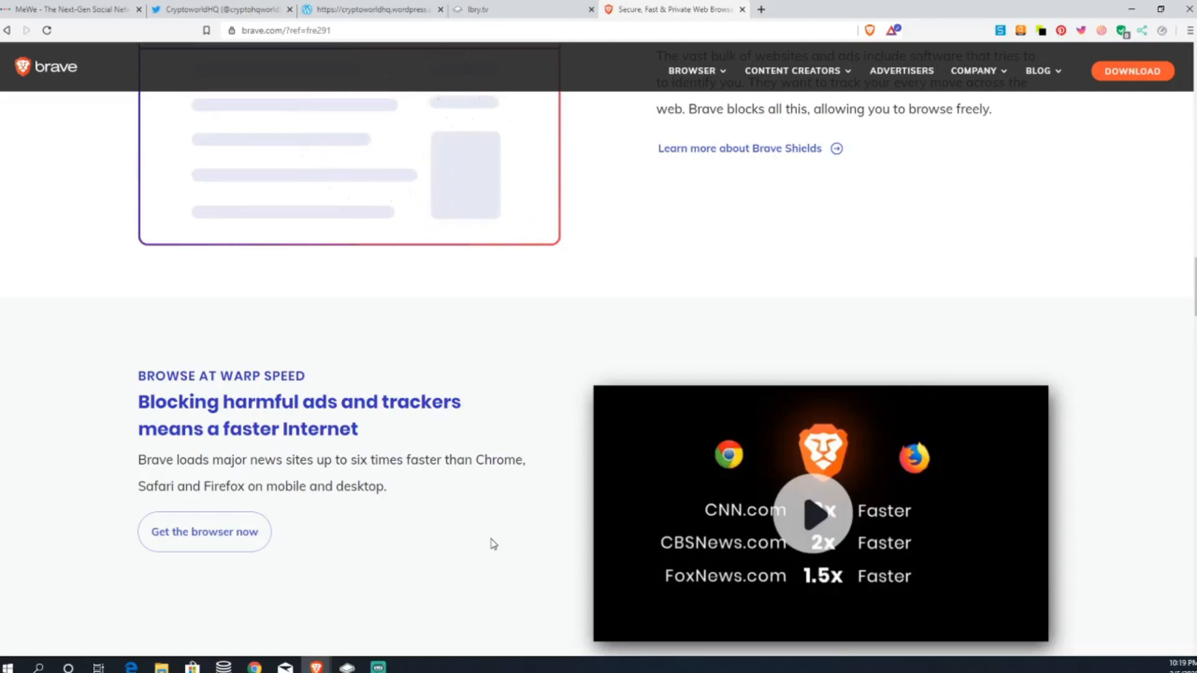
pyautogui.scroll(-3)
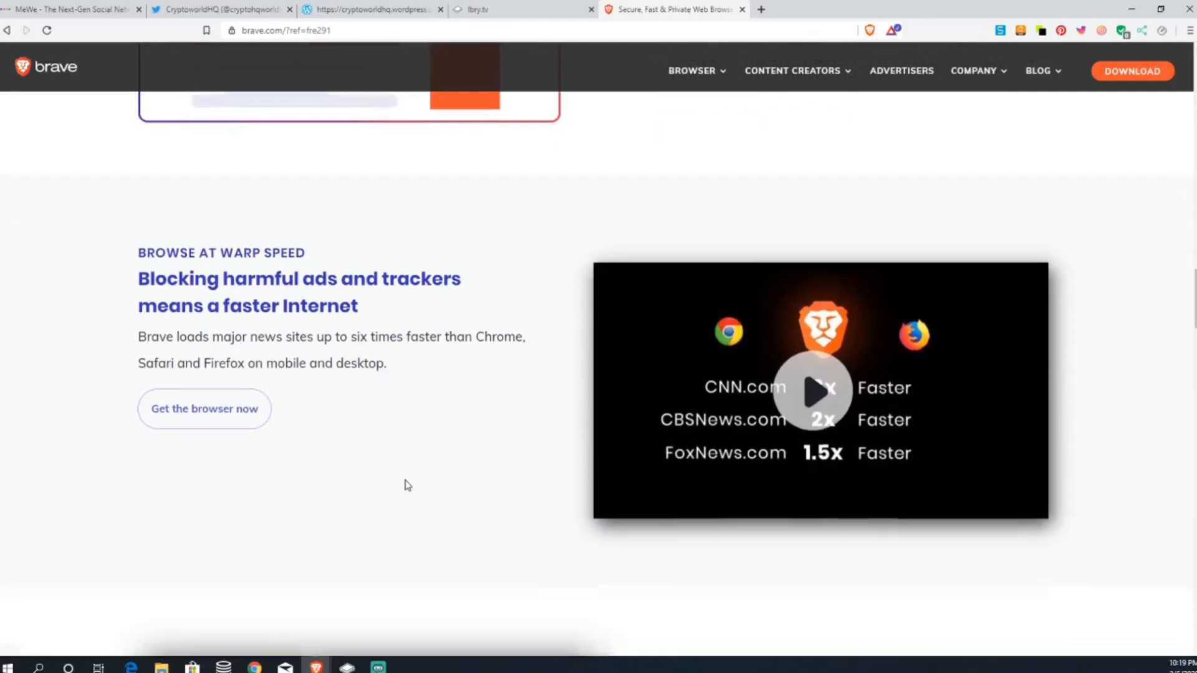
pyautogui.scroll(-3)
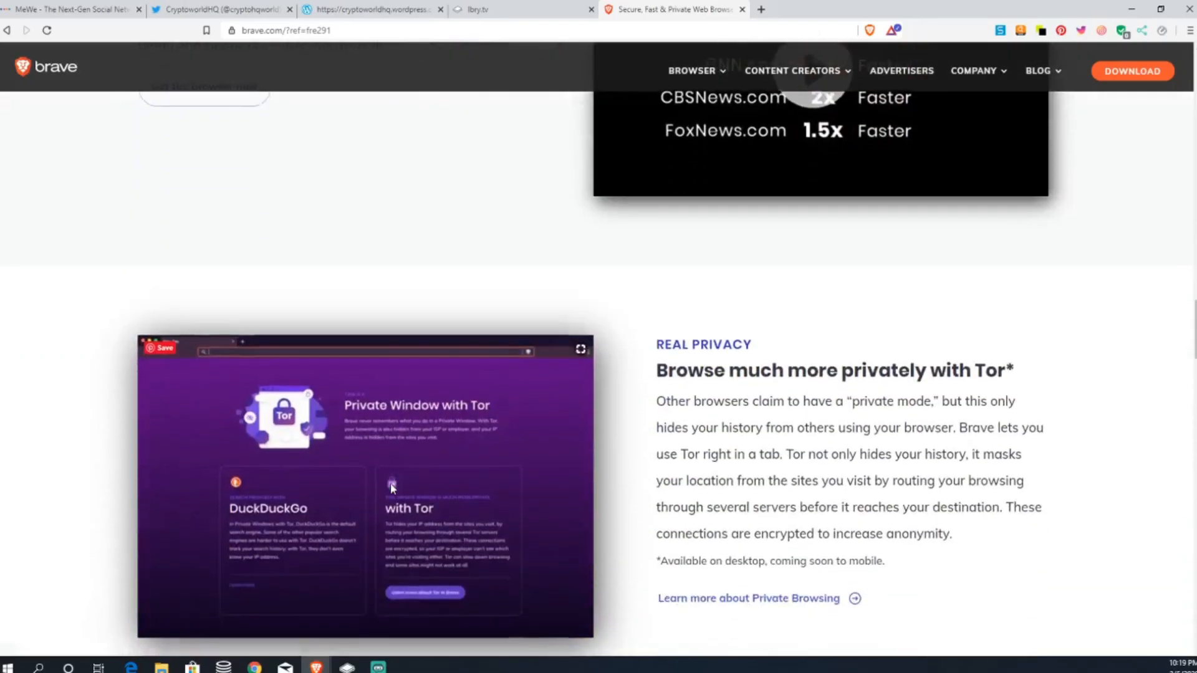
# - Scroll down to the 'Earn rewards and support content creators' heading
pyautogui.scroll(-3)
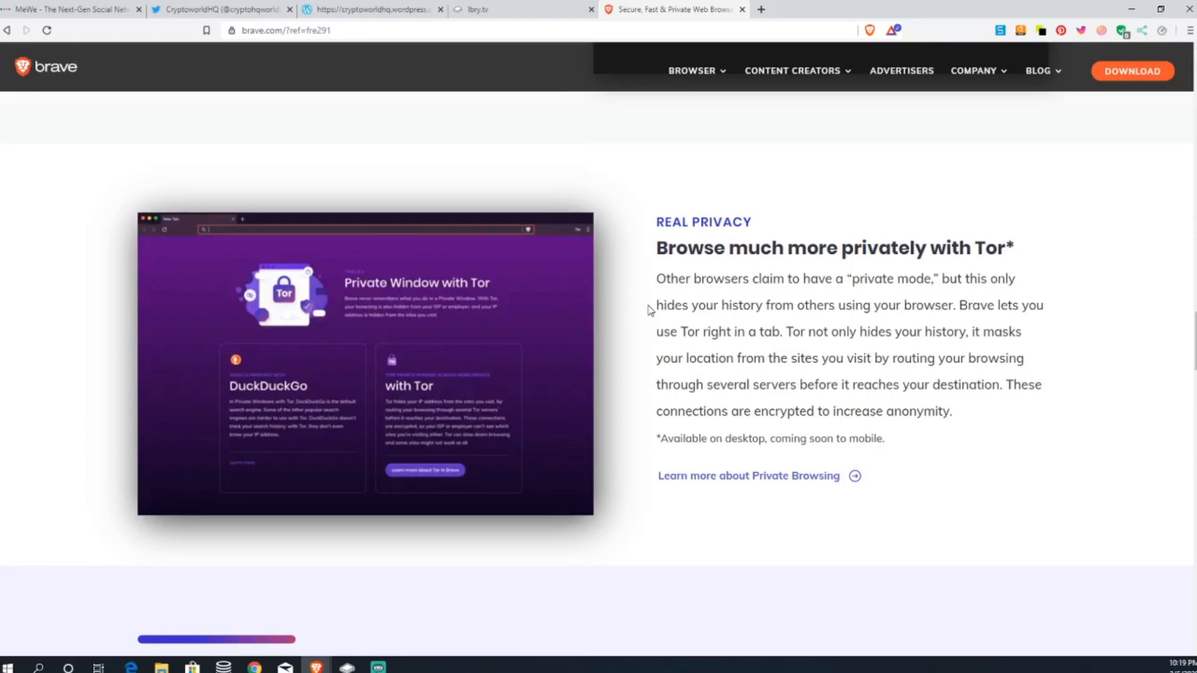
pyautogui.scroll(-3)
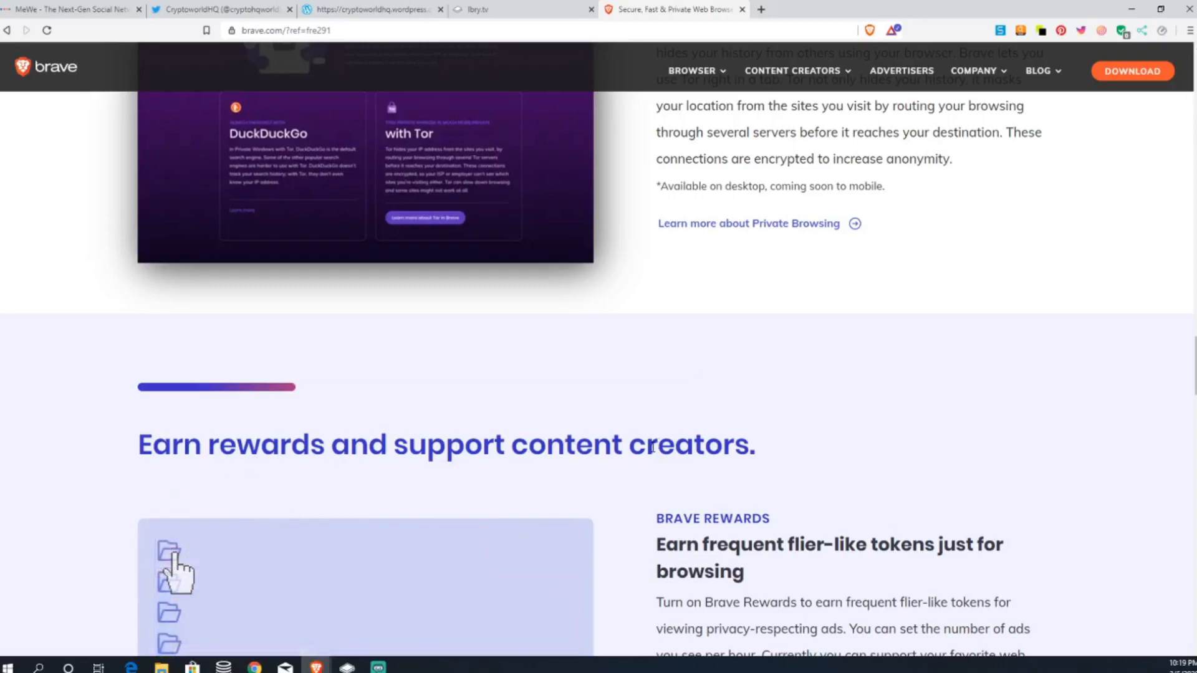
# - Scroll down to the Brave Rewards token explanation and 'A Better Deal' tipping section
pyautogui.scroll(-3)
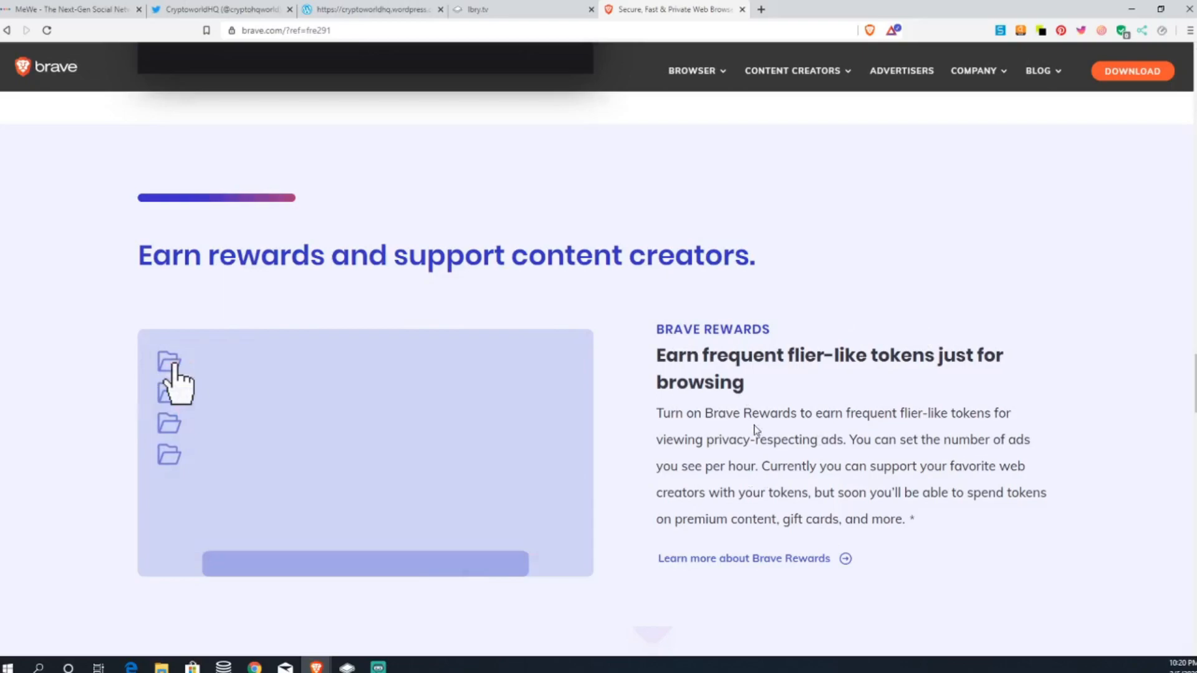
pyautogui.scroll(-3)
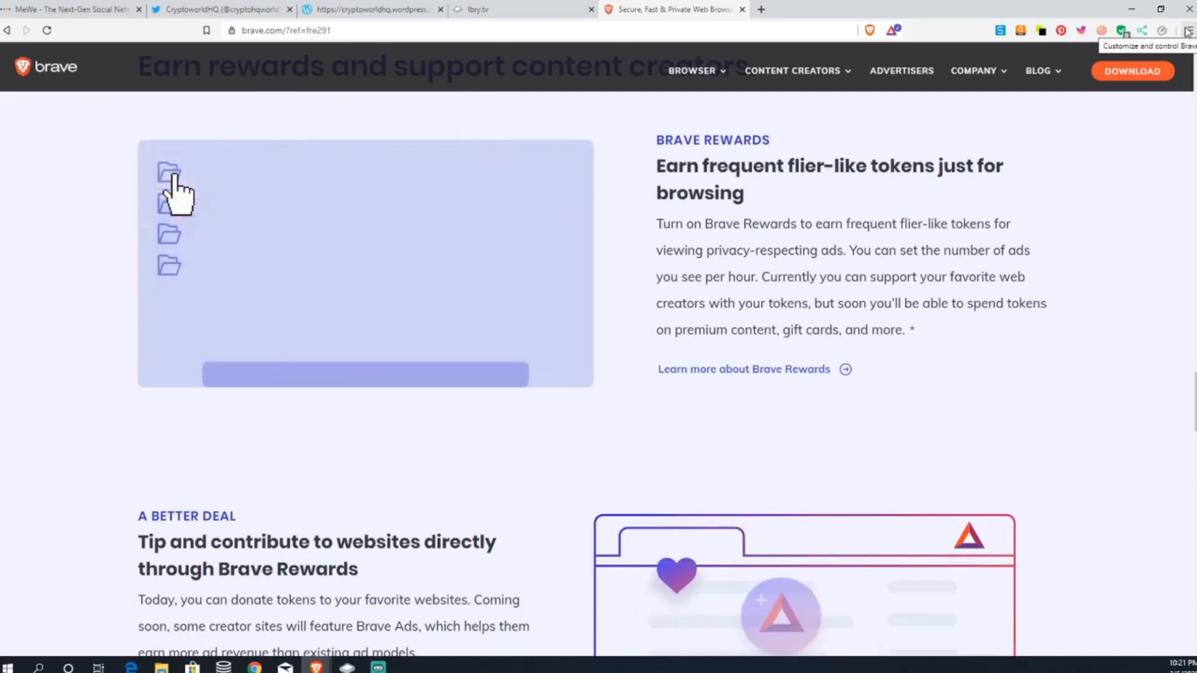
# - From the main menu go to Sync and start adding a new device to the sync chain
pyautogui.click(1185, 30)
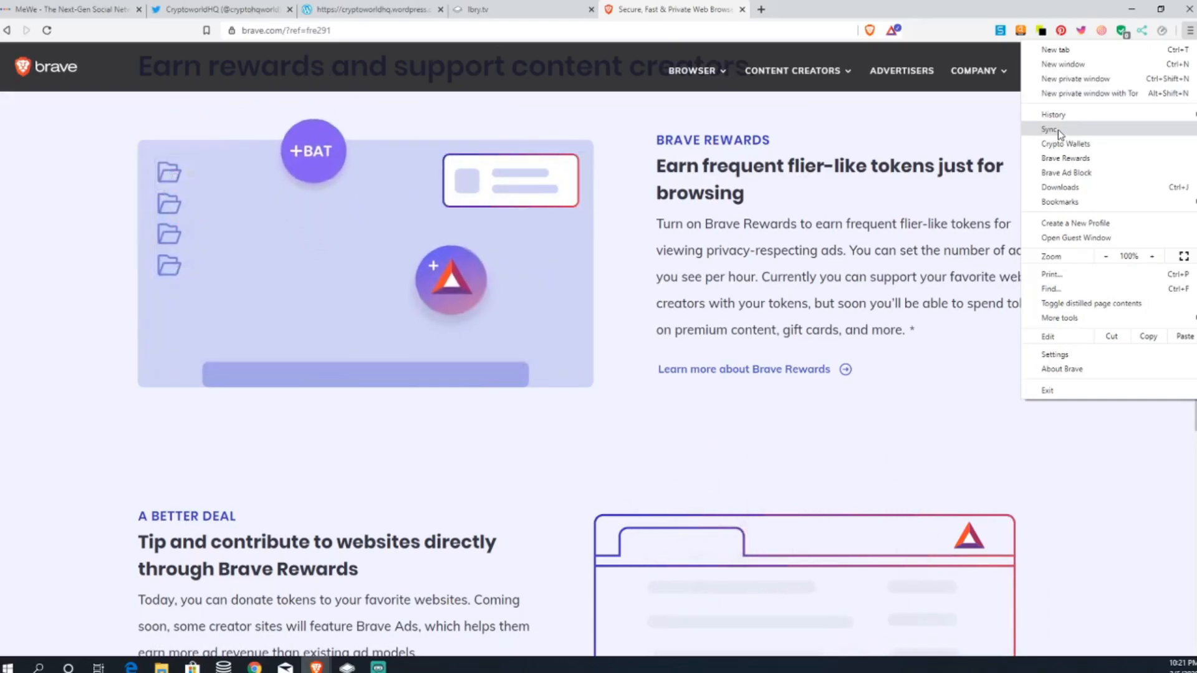
pyautogui.click(1052, 129)
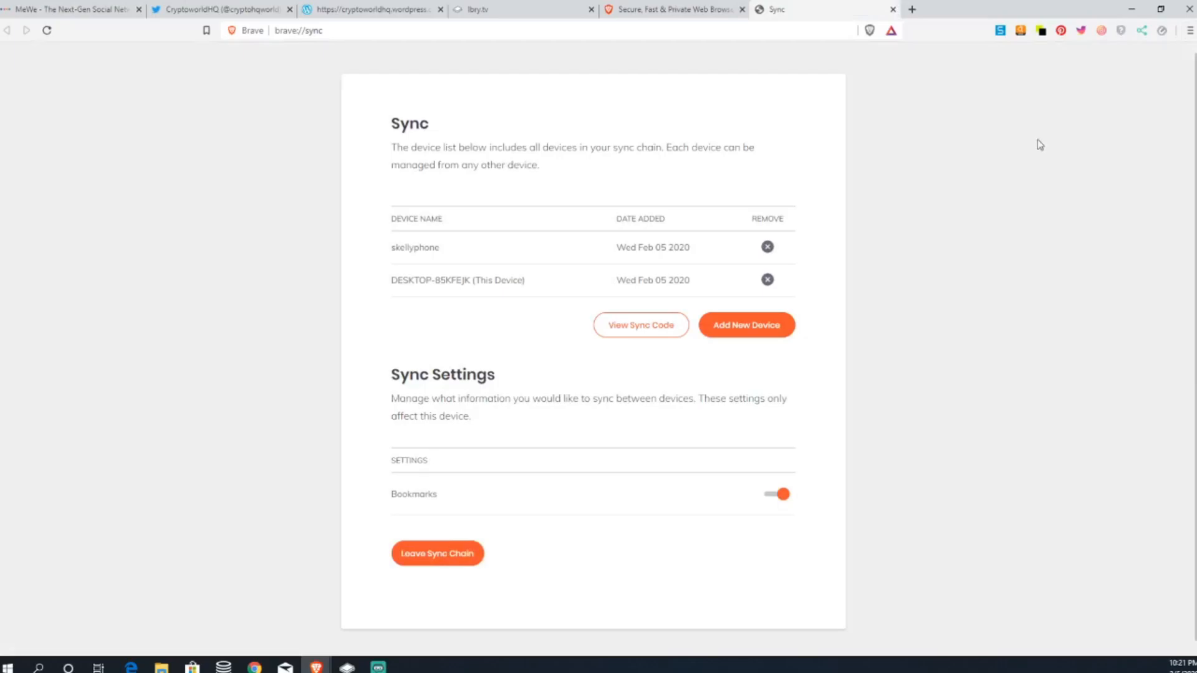
pyautogui.moveTo(524, 277)
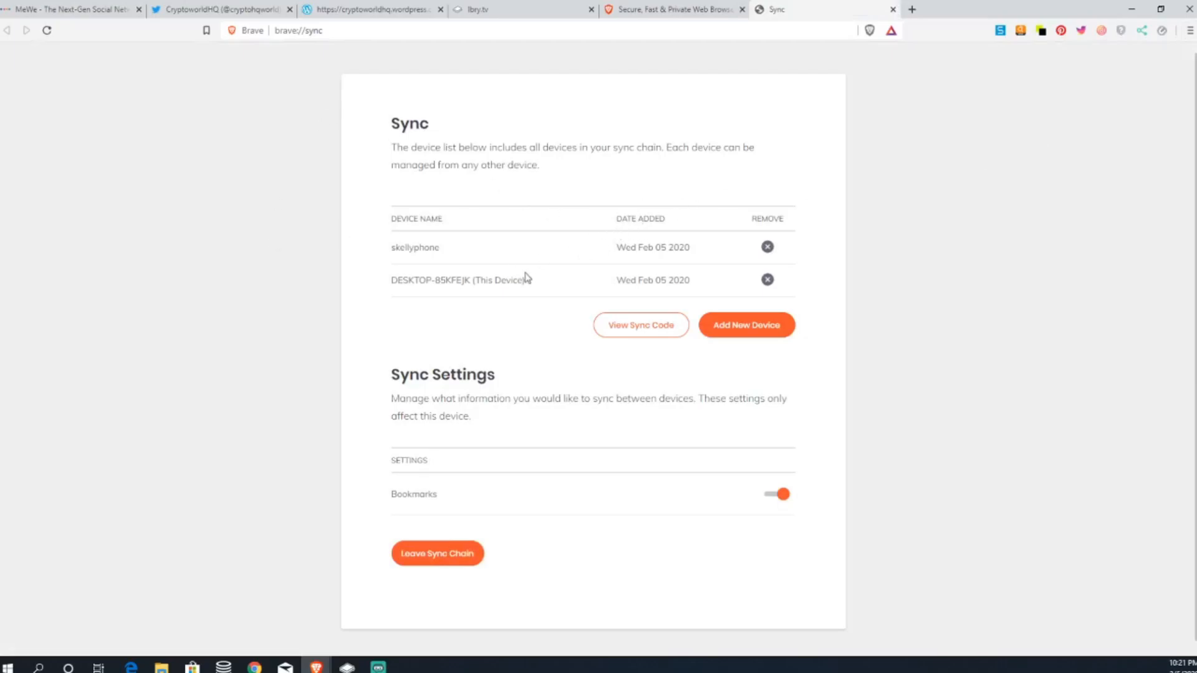
pyautogui.moveTo(757, 388)
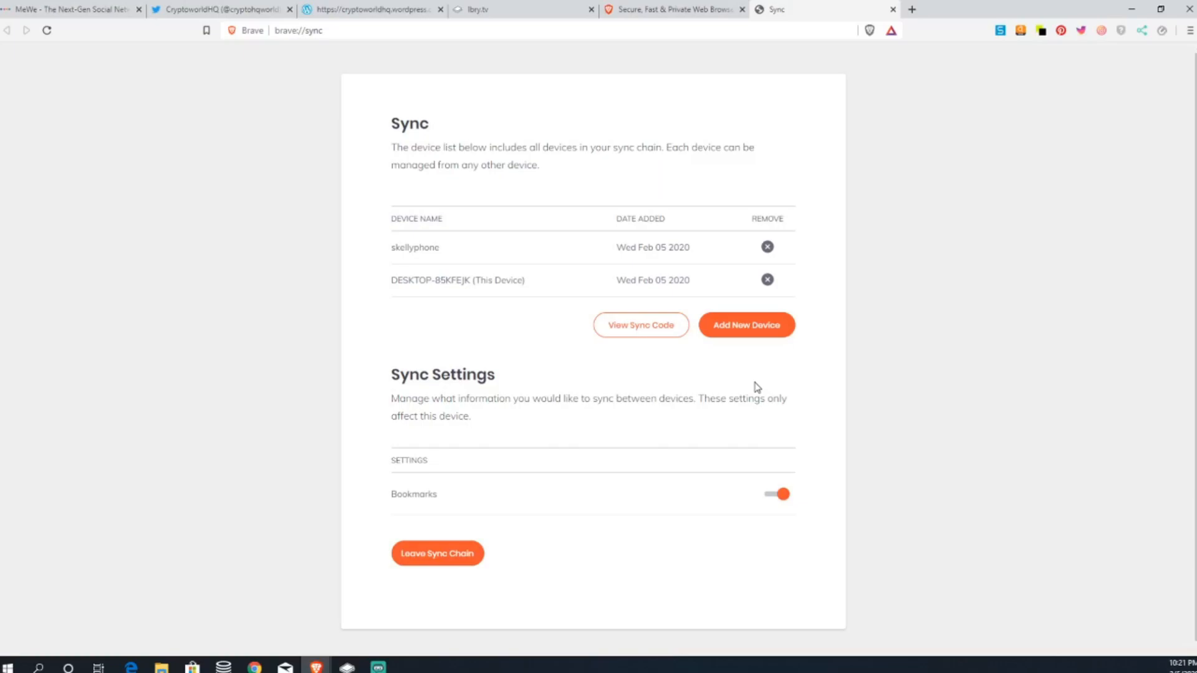
pyautogui.click(746, 324)
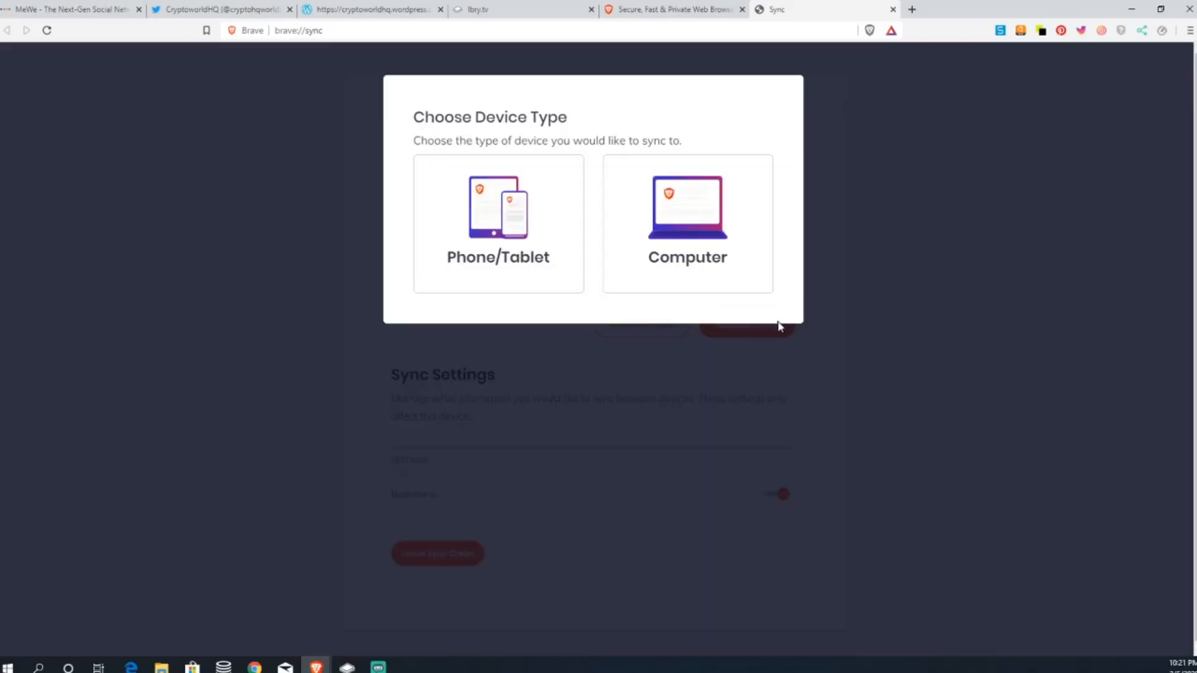
pyautogui.moveTo(580, 300)
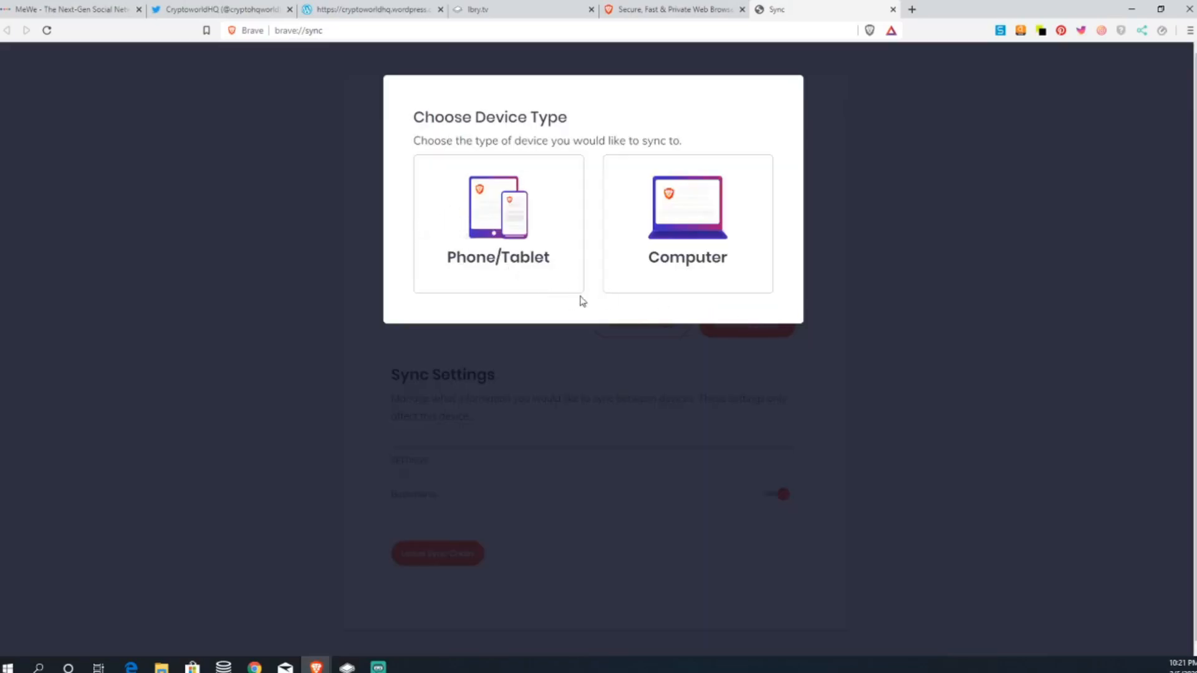
pyautogui.moveTo(697, 208)
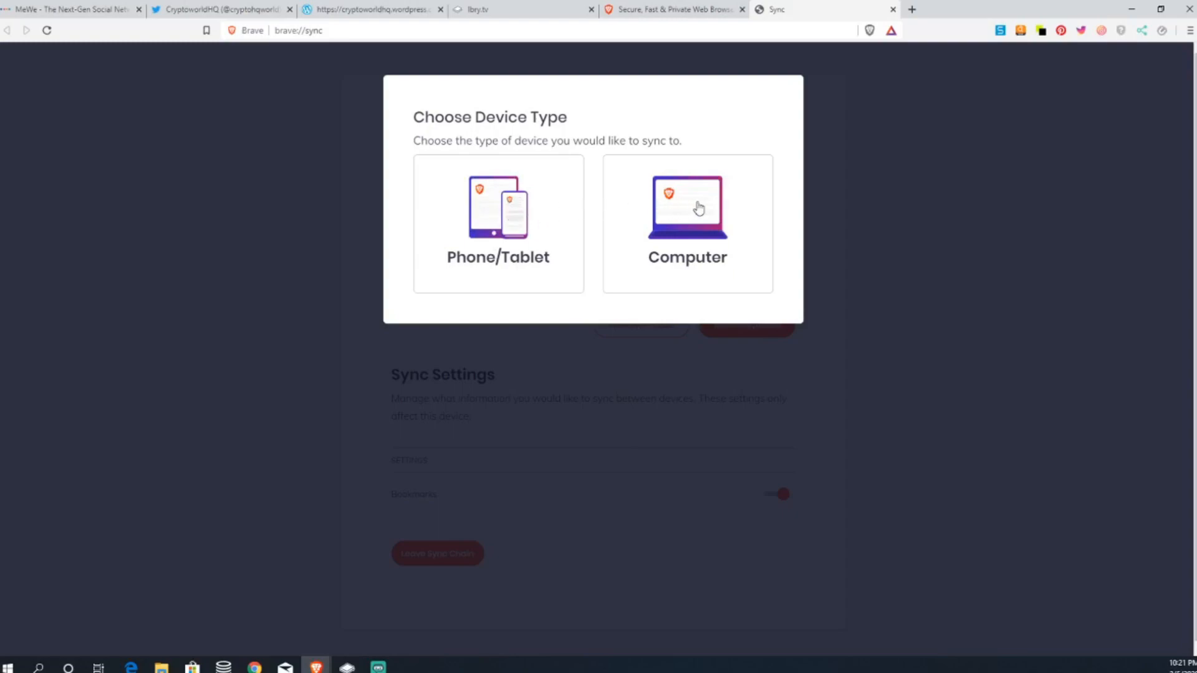
pyautogui.moveTo(776, 214)
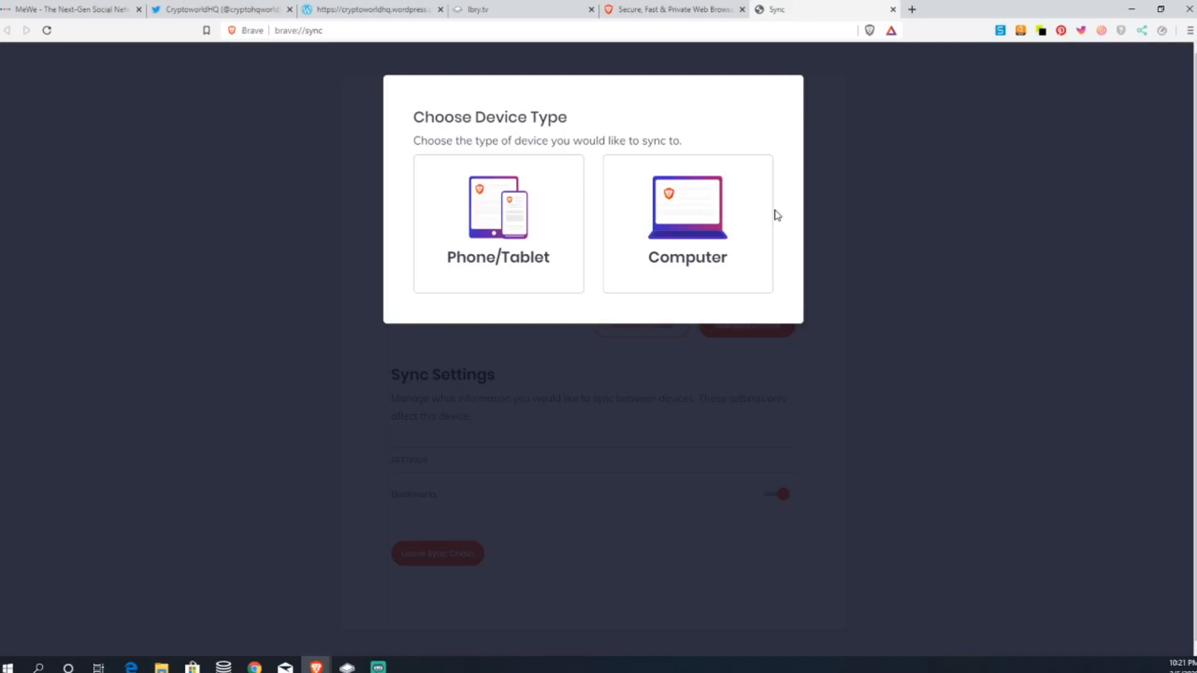
pyautogui.moveTo(683, 216)
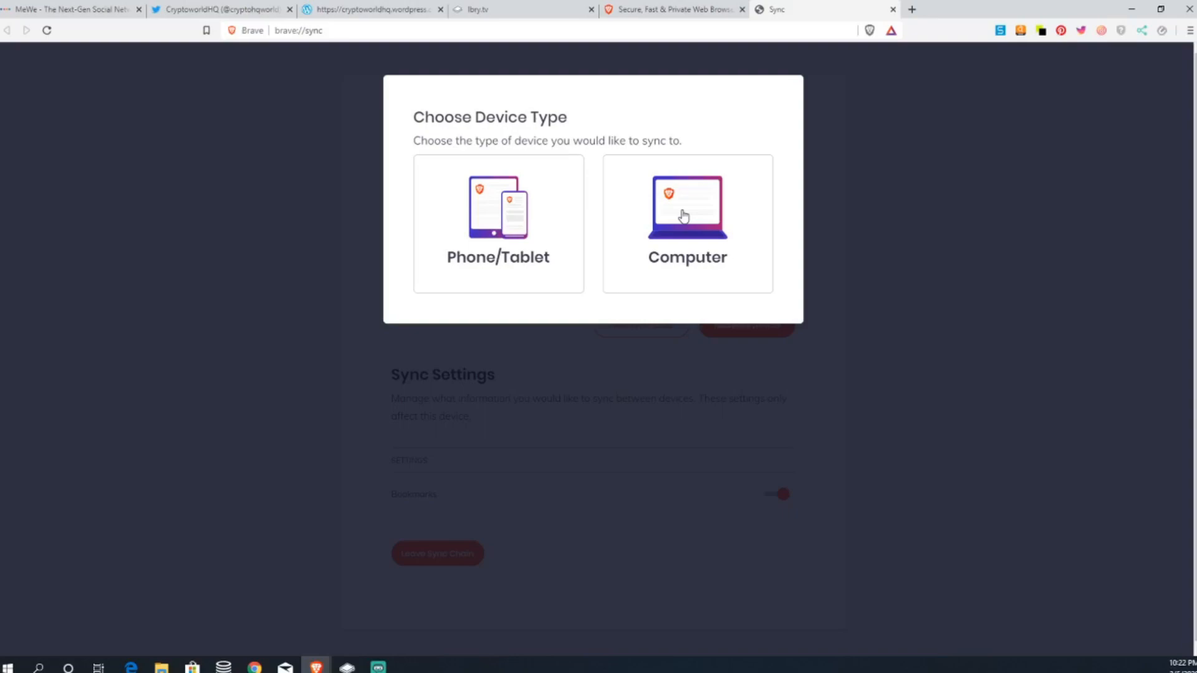
pyautogui.moveTo(695, 213)
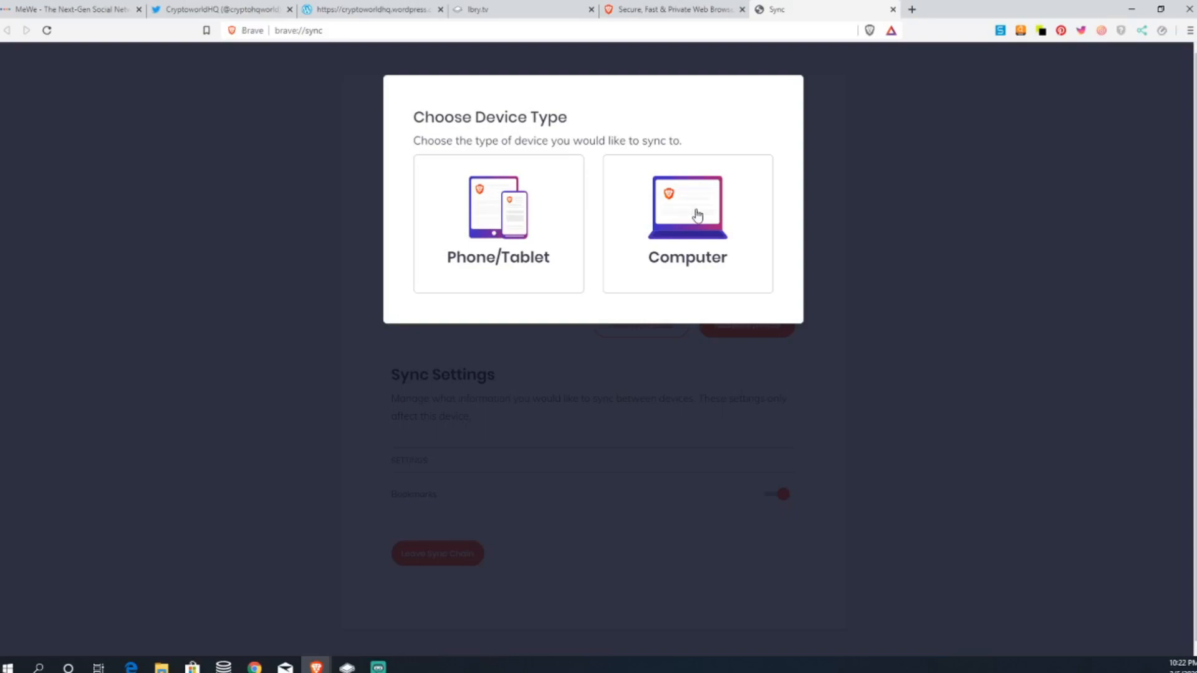
pyautogui.moveTo(876, 33)
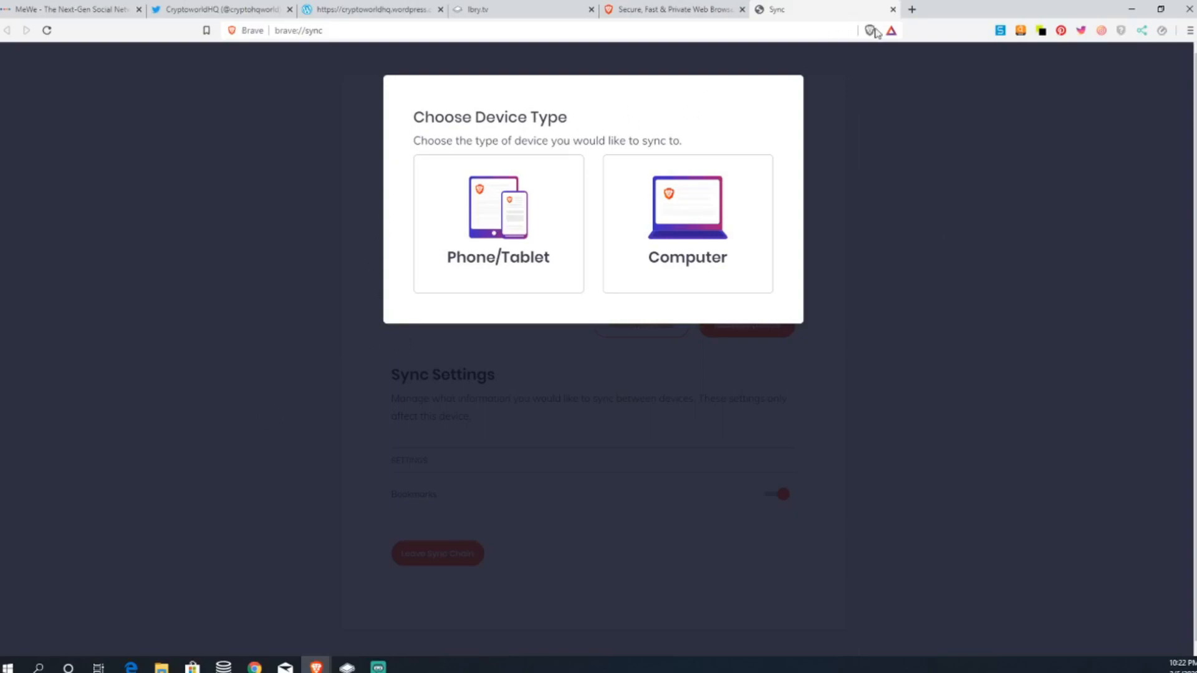
# - Show the Brave Rewards wallet panel with a verified wallet and 0.0 BAT
pyautogui.click(890, 30)
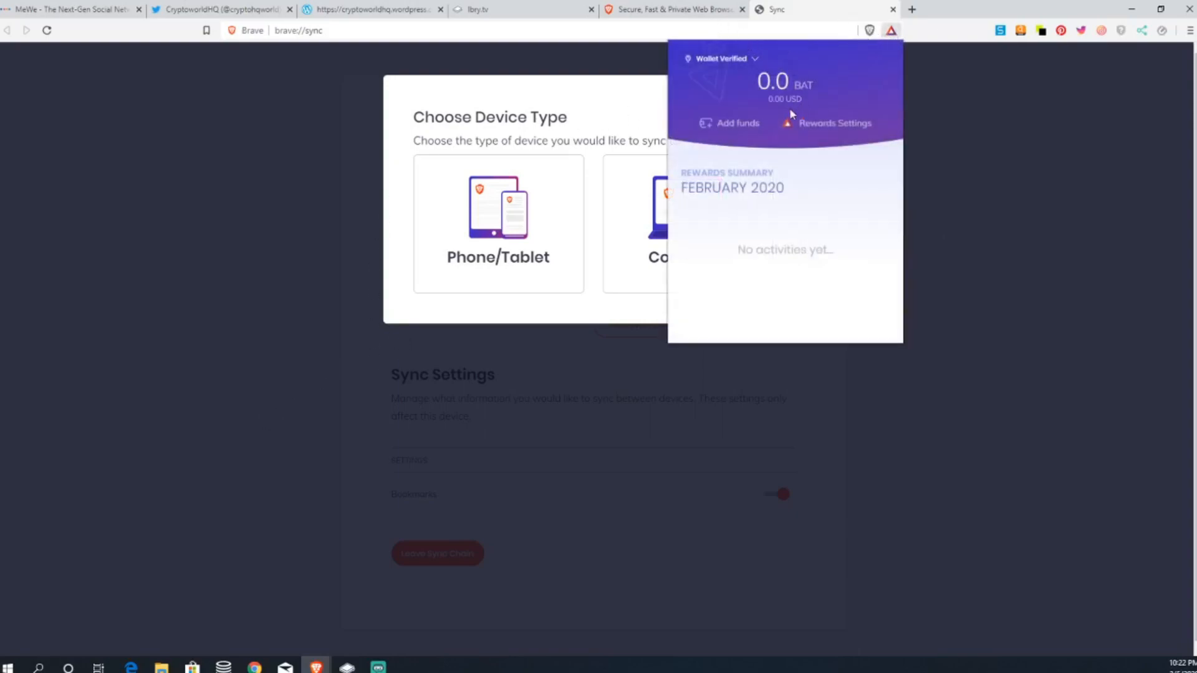
pyautogui.moveTo(859, 133)
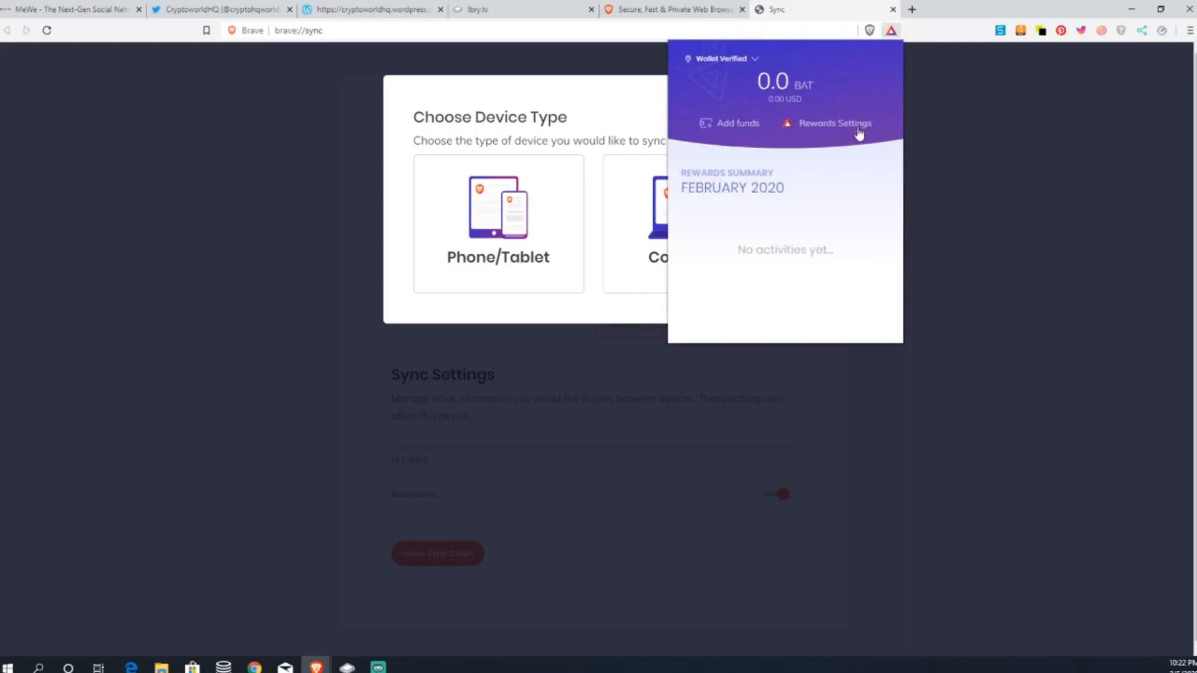
pyautogui.moveTo(810, 76)
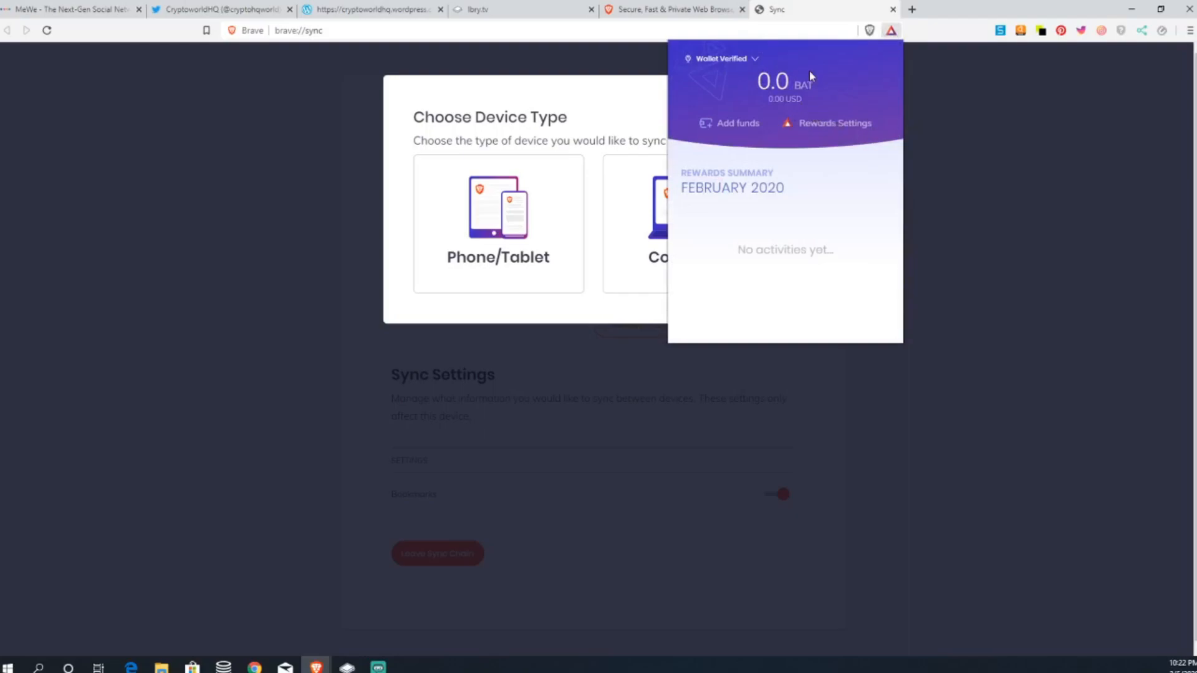
pyautogui.moveTo(813, 136)
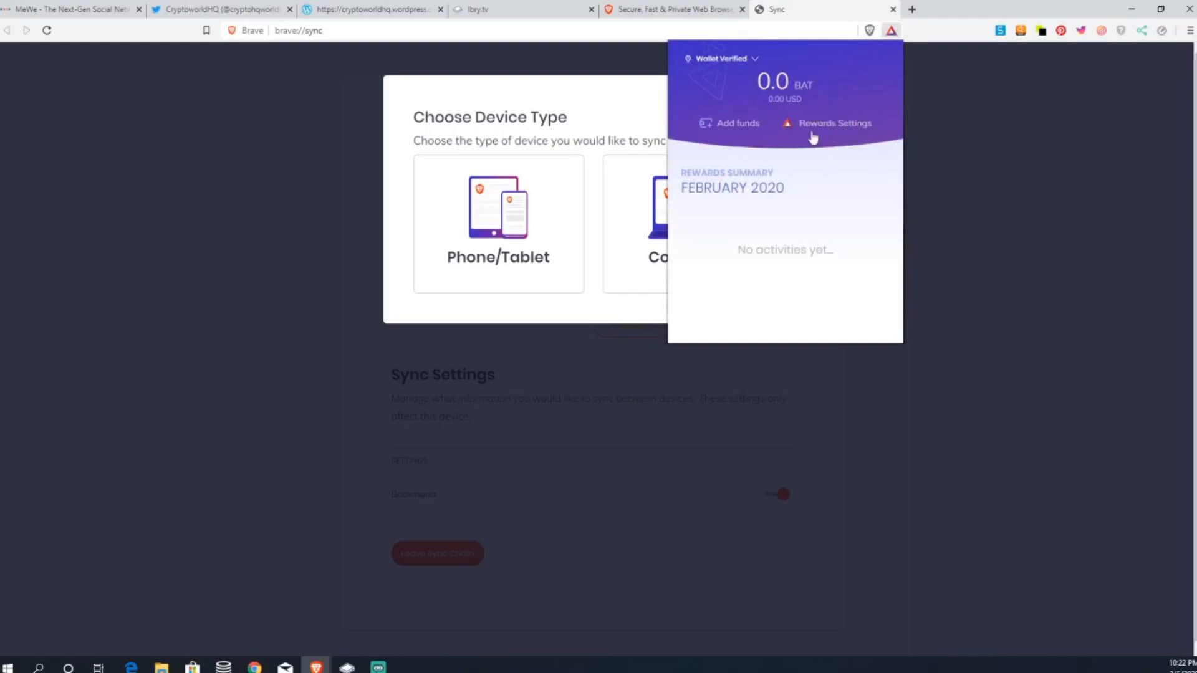
pyautogui.moveTo(730, 63)
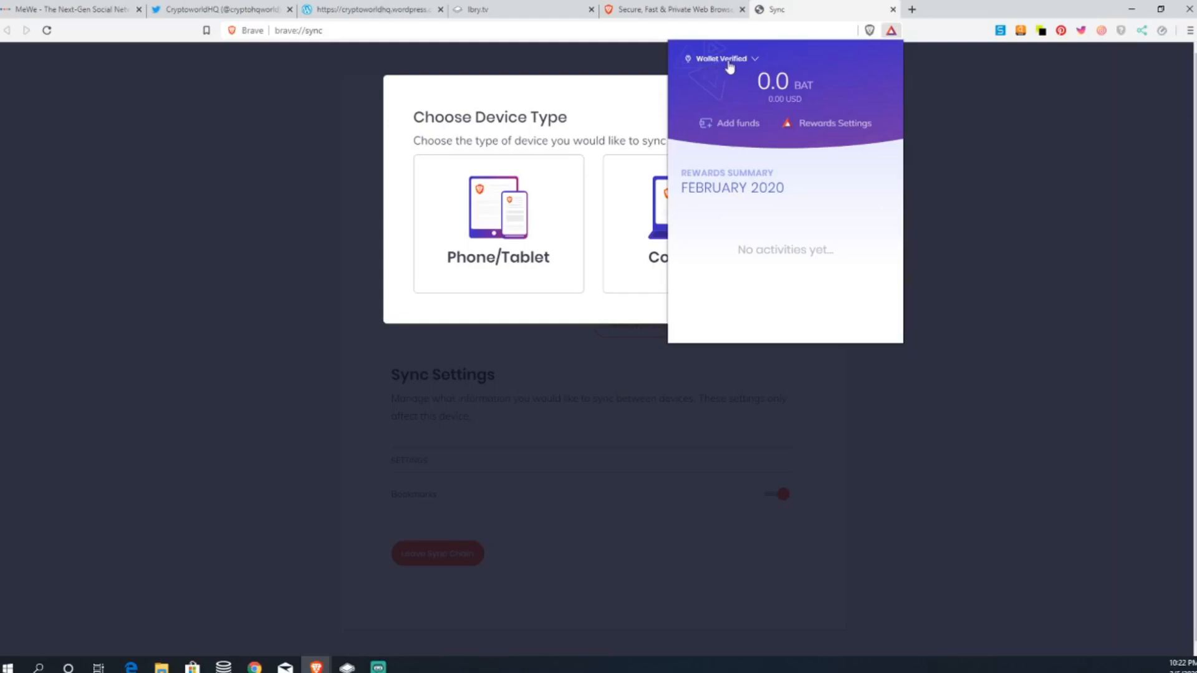
pyautogui.moveTo(870, 130)
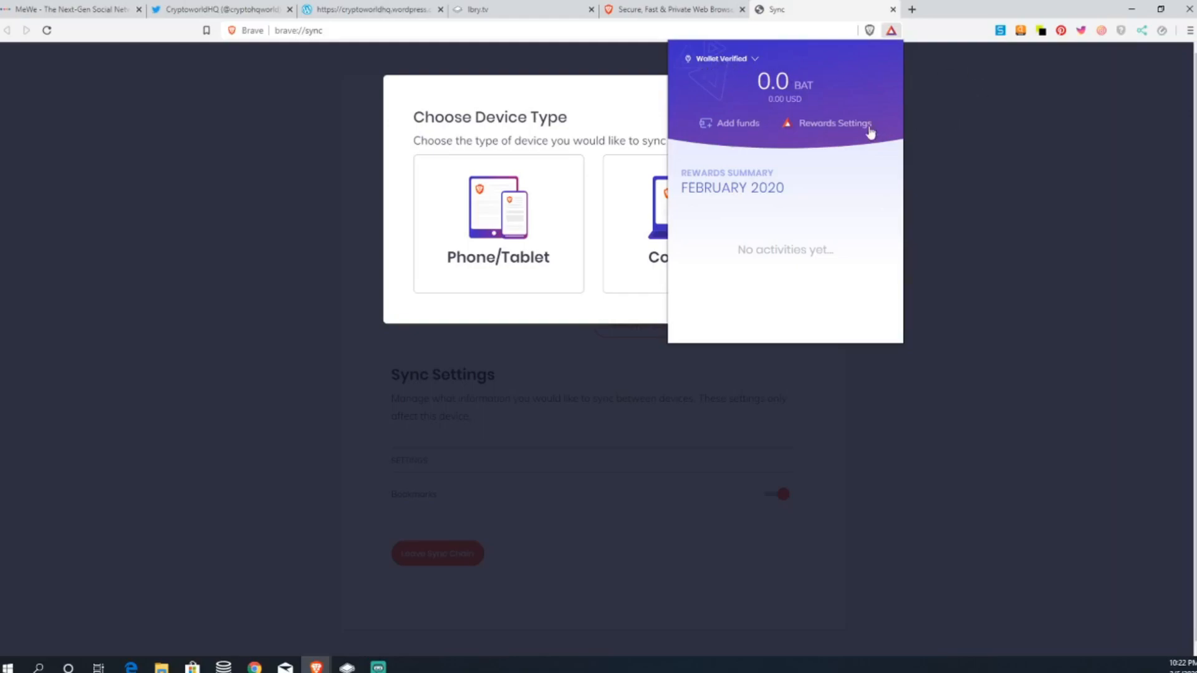
# - Go to the full brave://rewards page showing 6.20 BAT estimated pending rewards
pyautogui.click(835, 124)
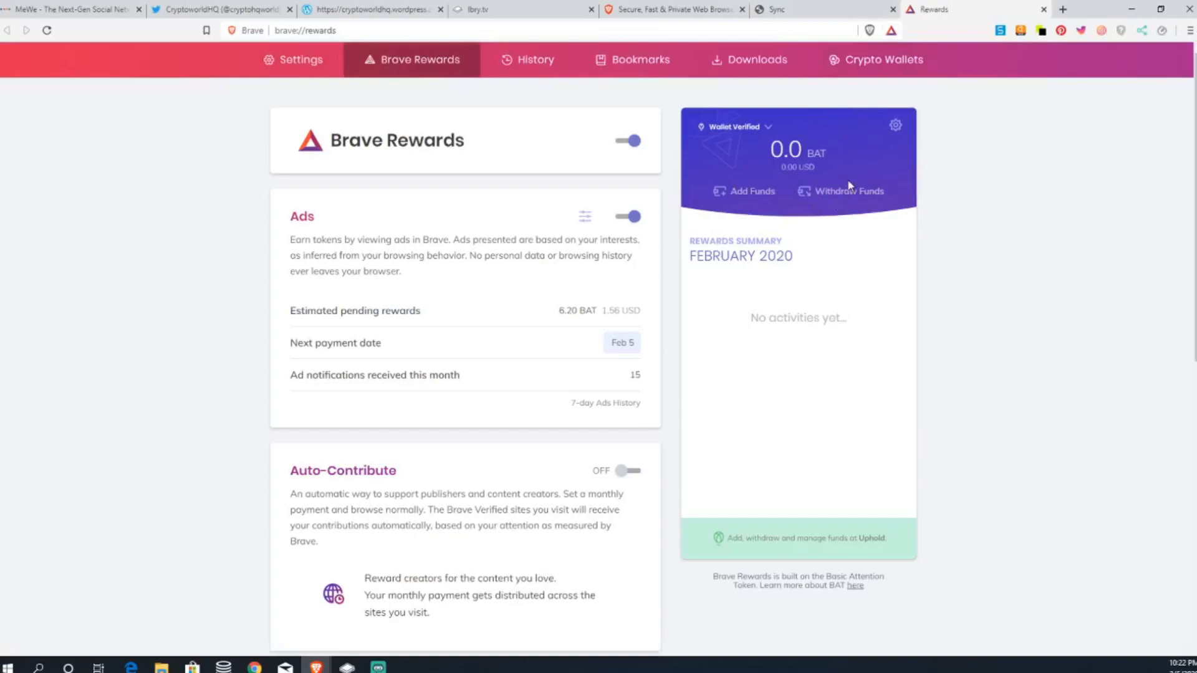
pyautogui.moveTo(835, 200)
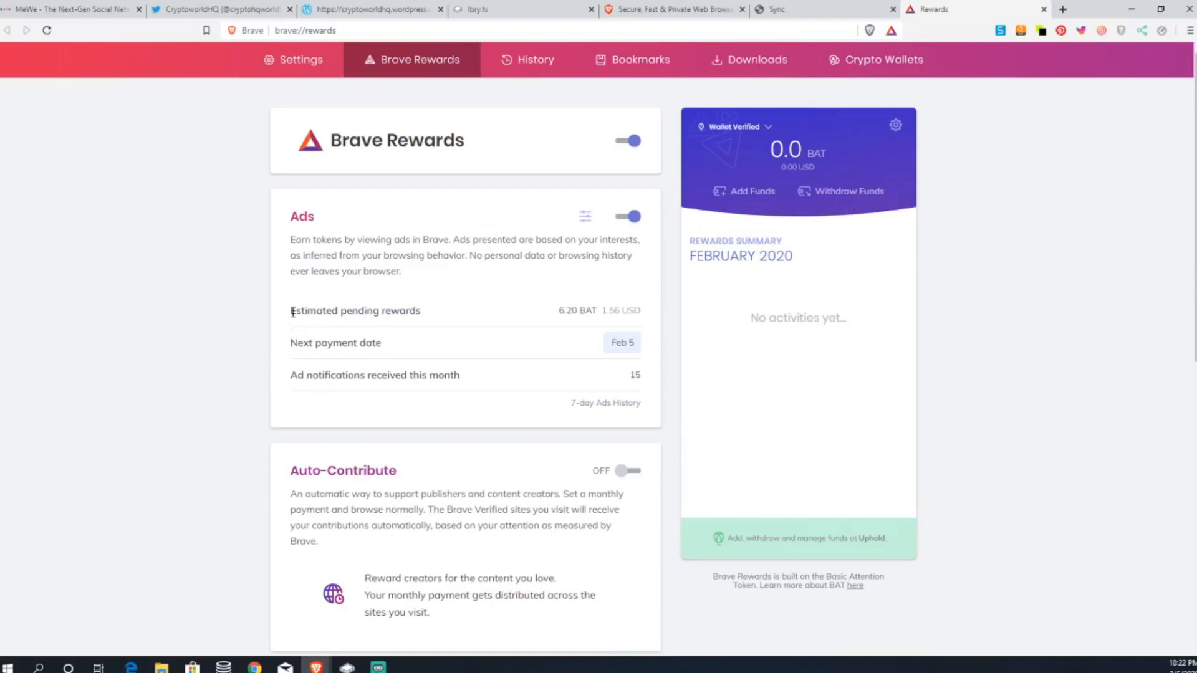
pyautogui.moveTo(369, 325)
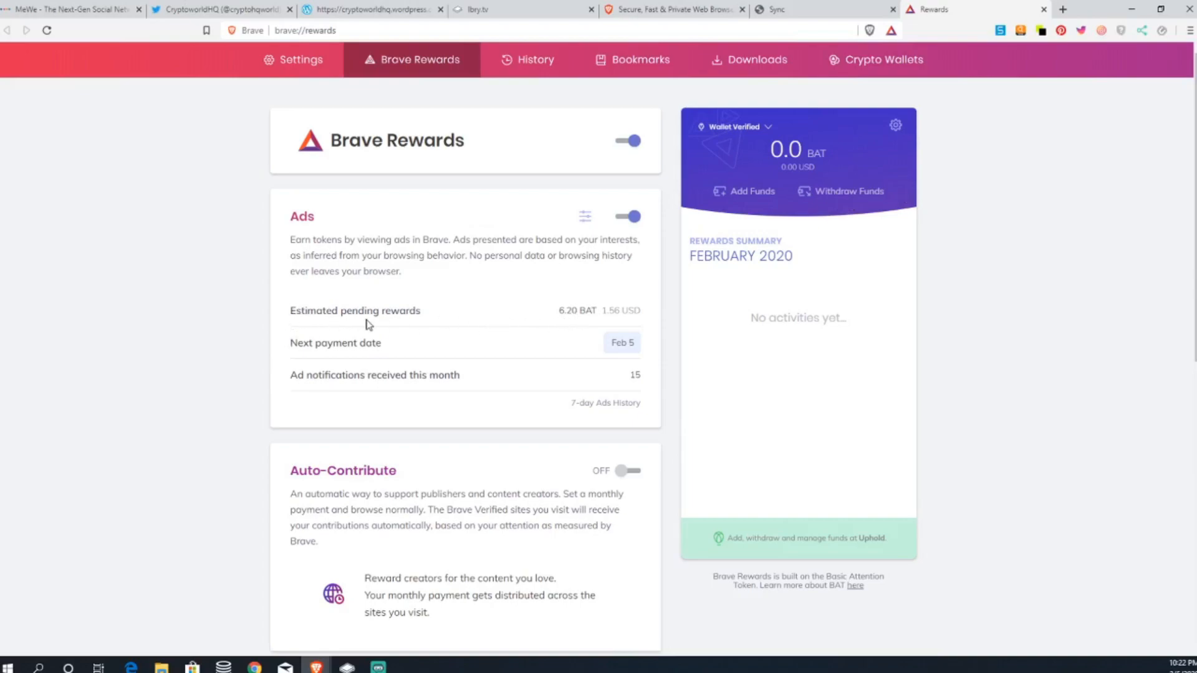
pyautogui.moveTo(609, 322)
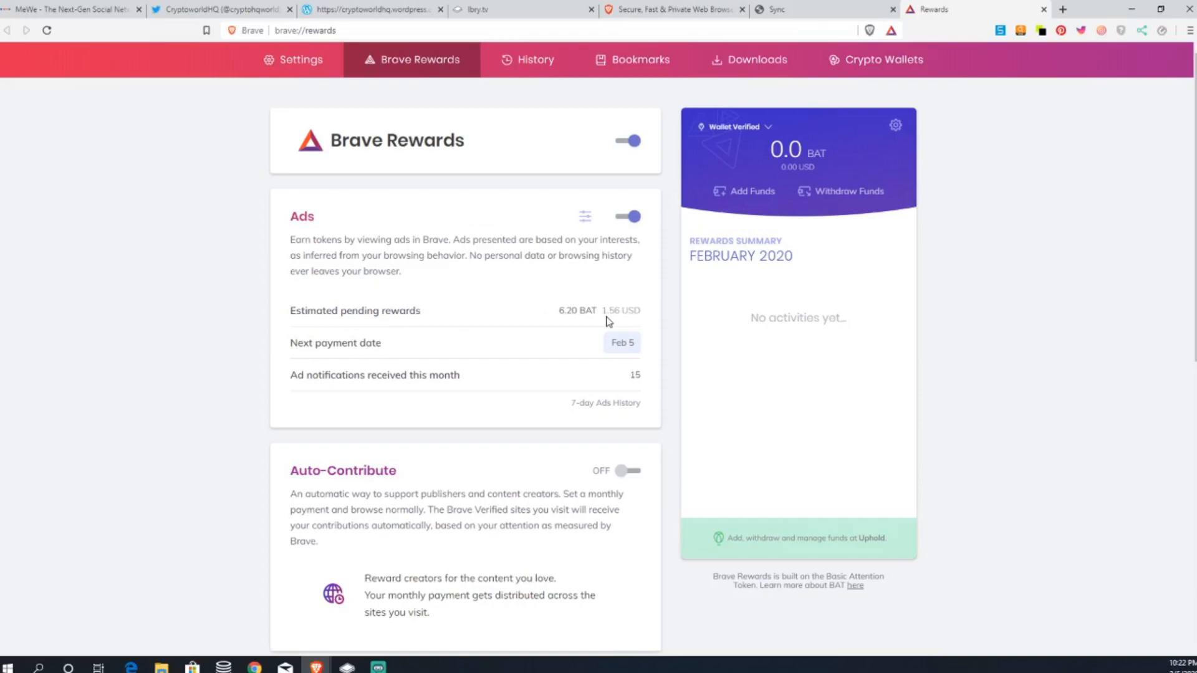
pyautogui.moveTo(586, 314)
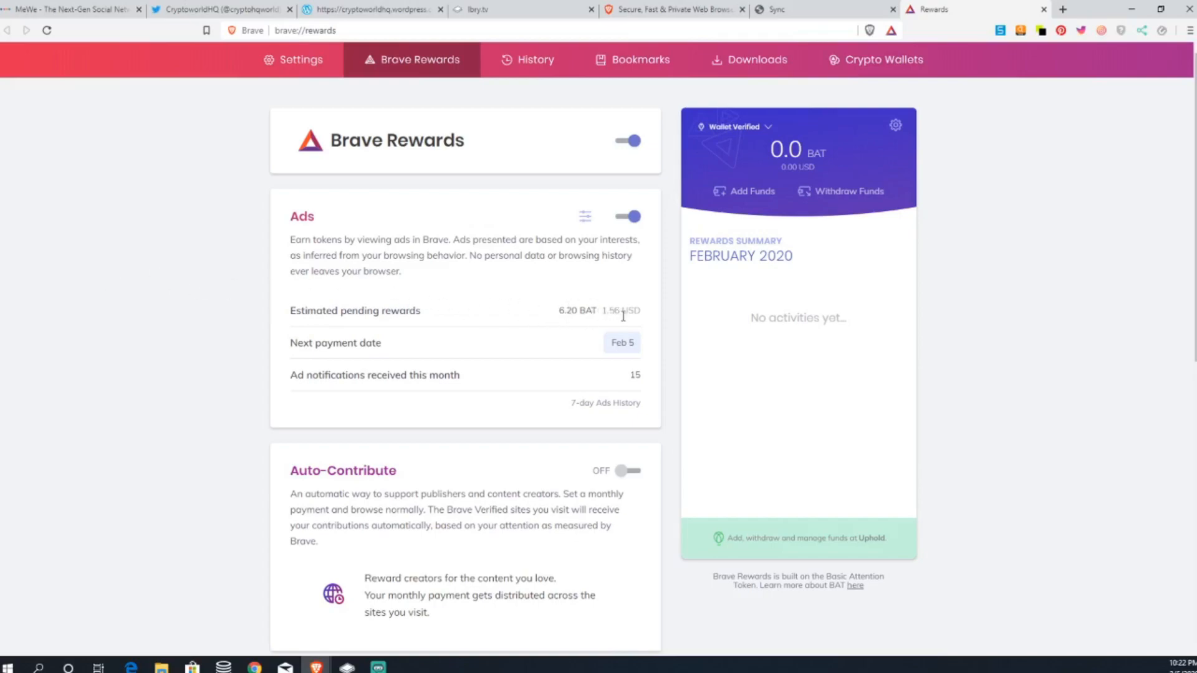
pyautogui.moveTo(587, 320)
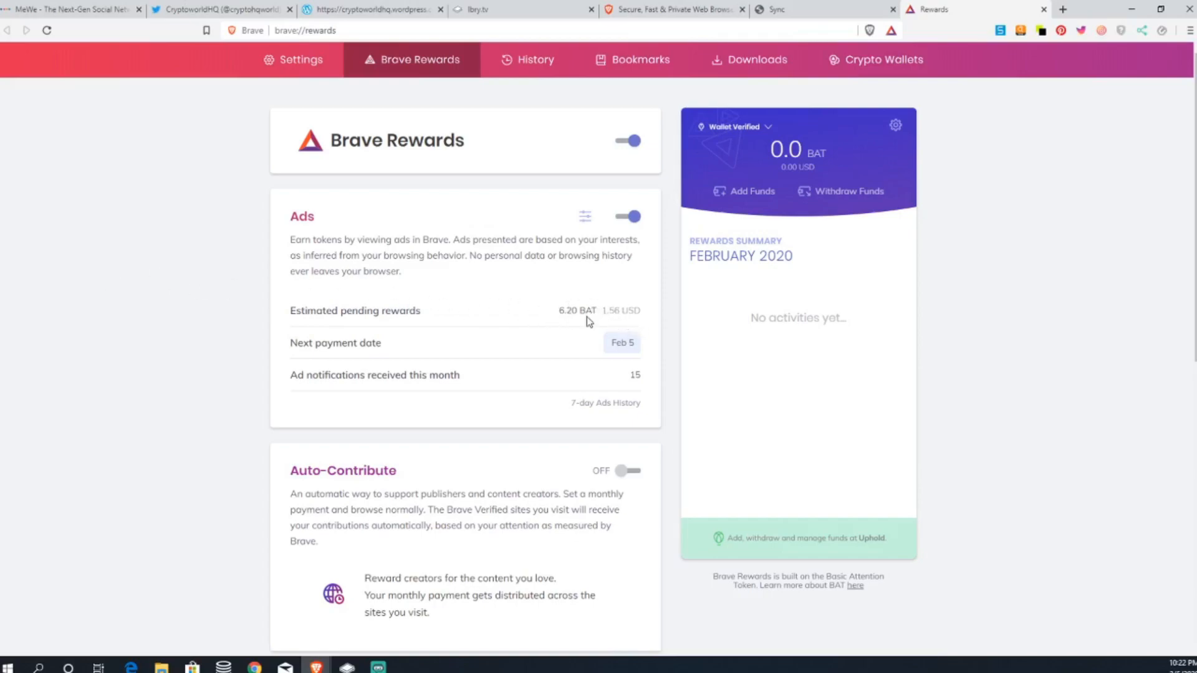
pyautogui.moveTo(536, 329)
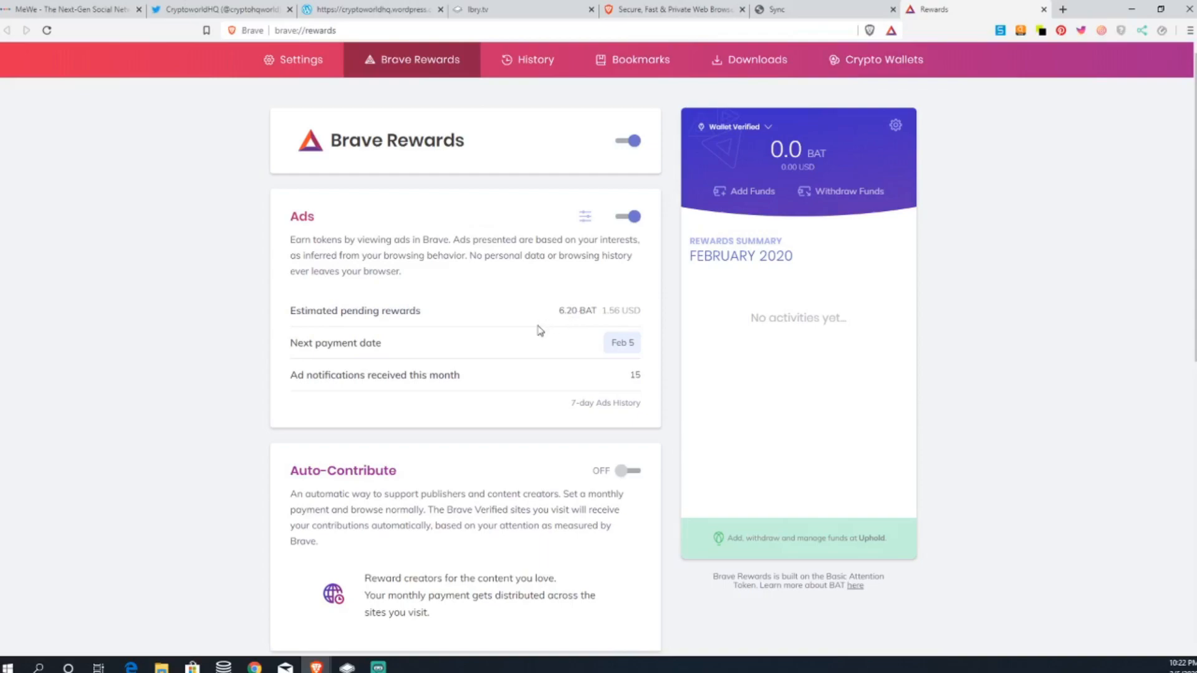
pyautogui.moveTo(557, 334)
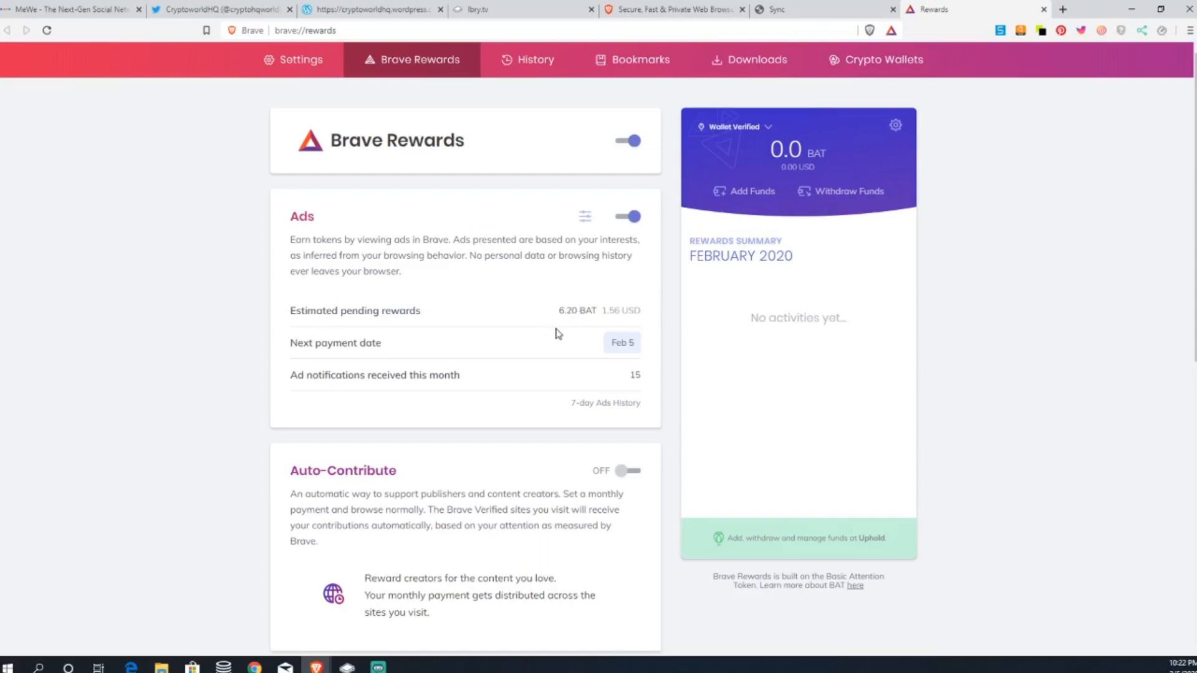
pyautogui.moveTo(509, 364)
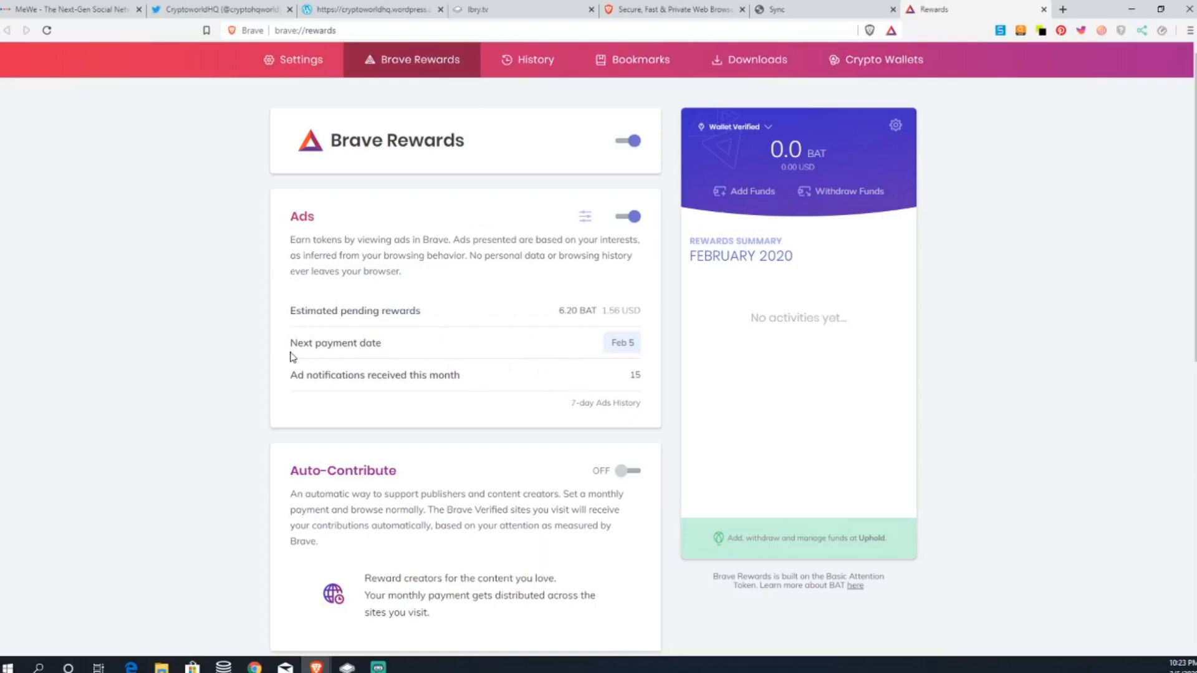
pyautogui.moveTo(619, 362)
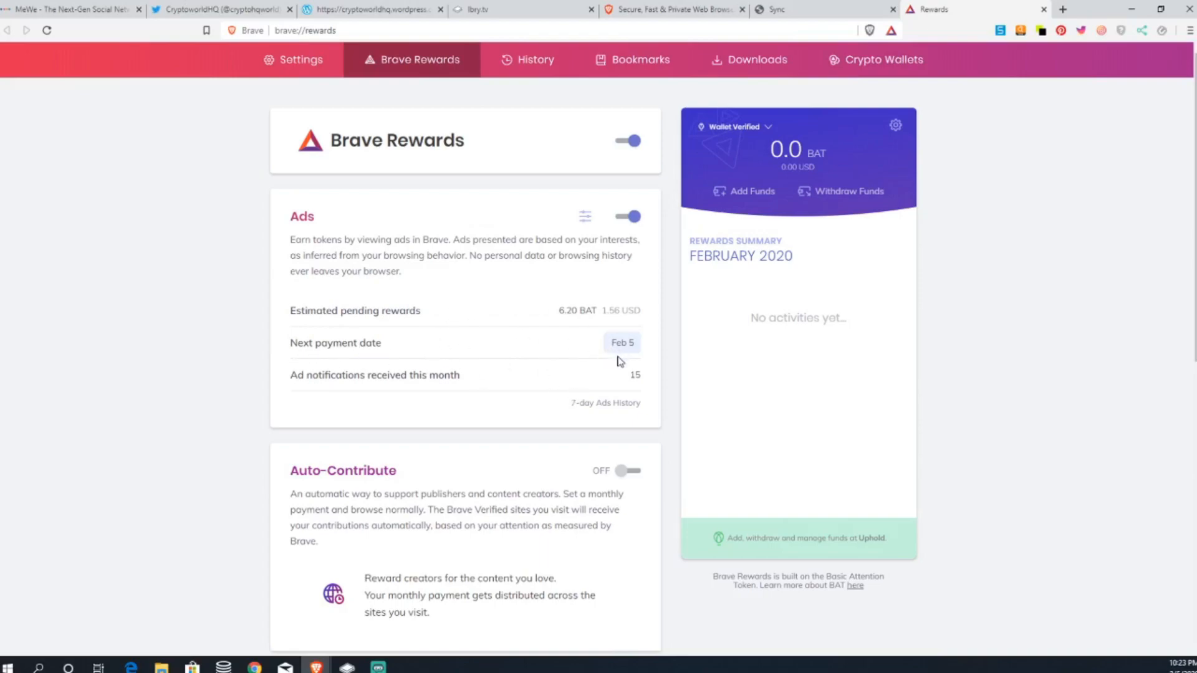
pyautogui.moveTo(615, 357)
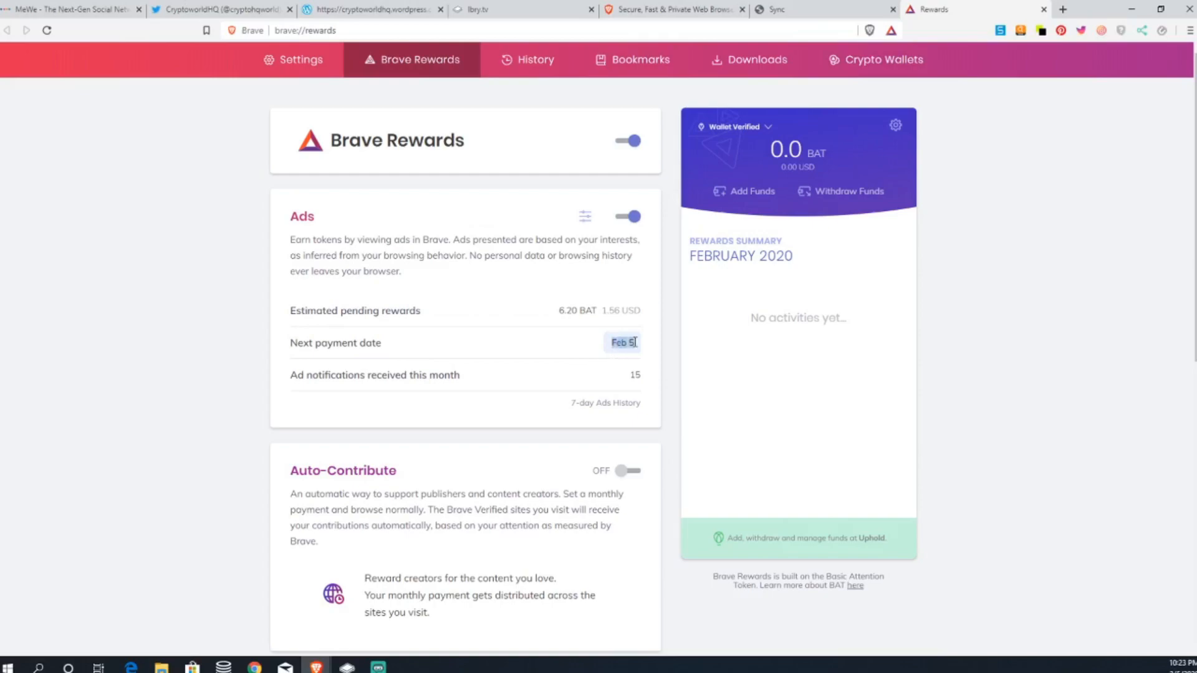
pyautogui.moveTo(628, 358)
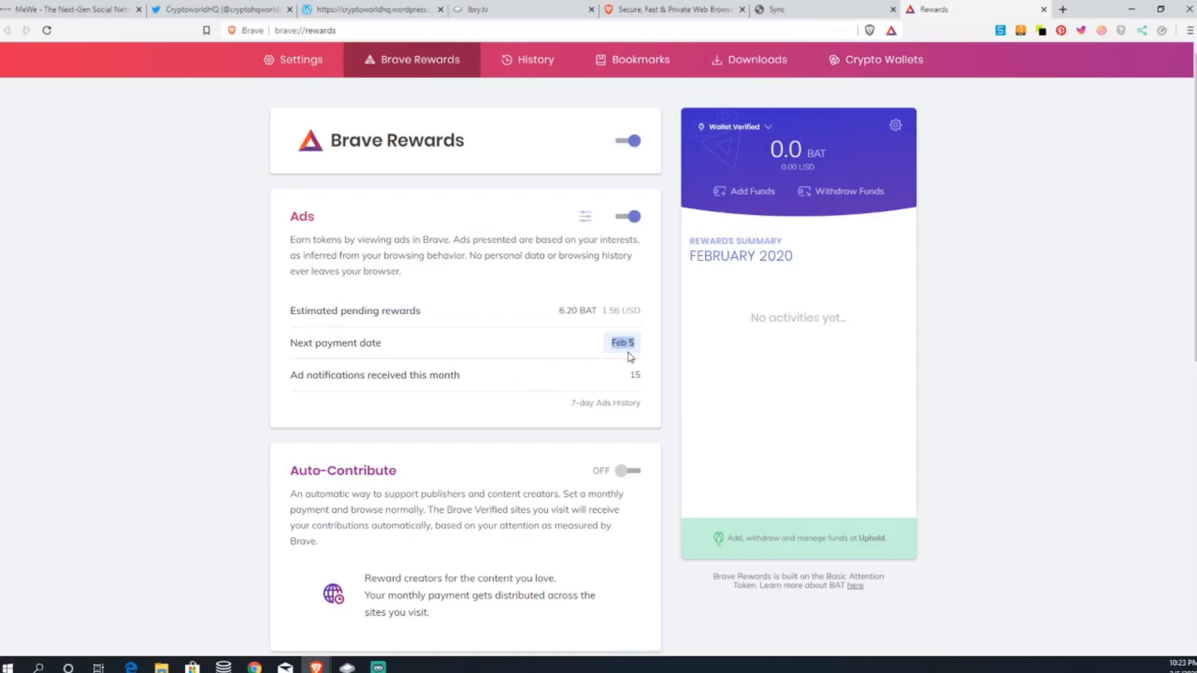